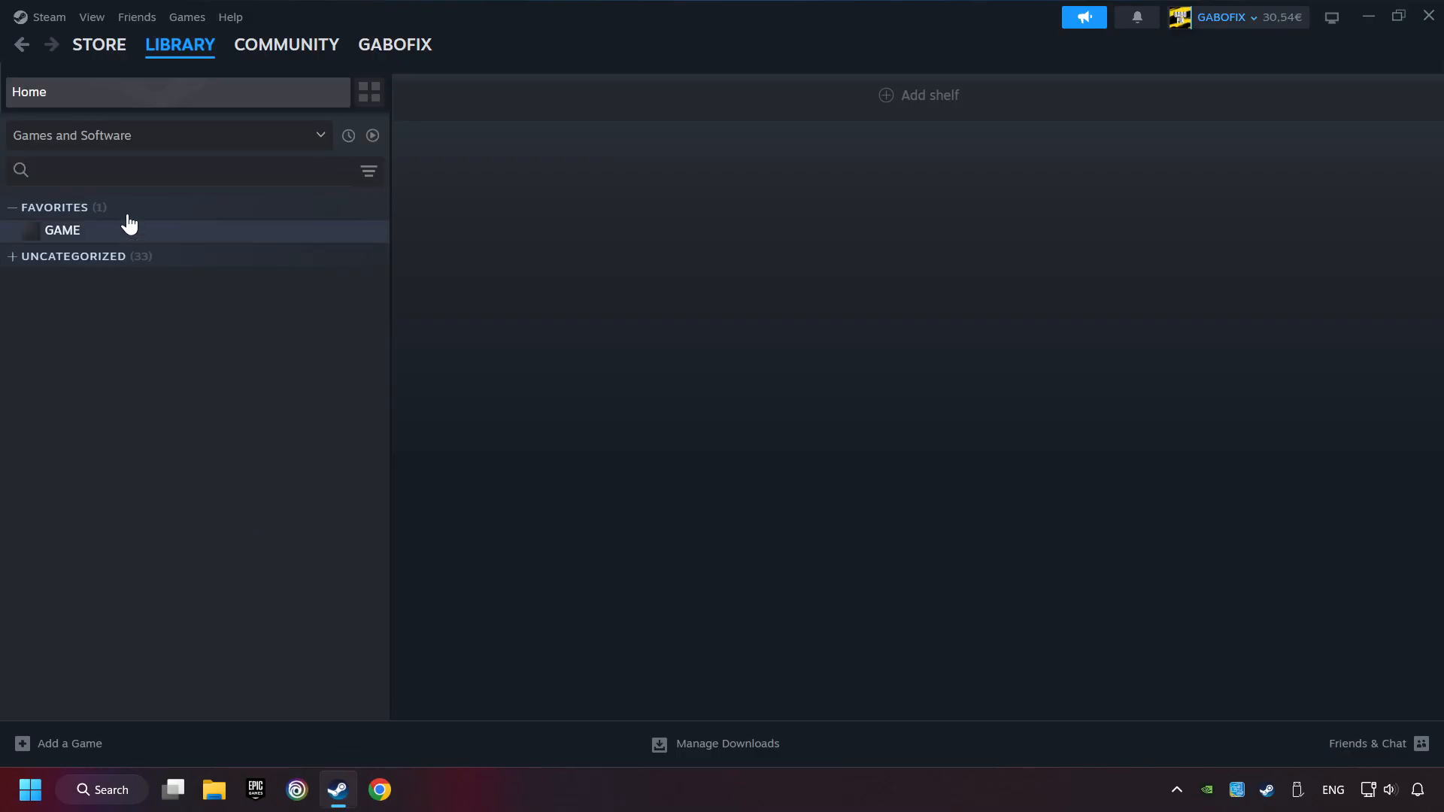
Step: Bring up the Steam Settings window from the top-left Steam menu
click(49, 16)
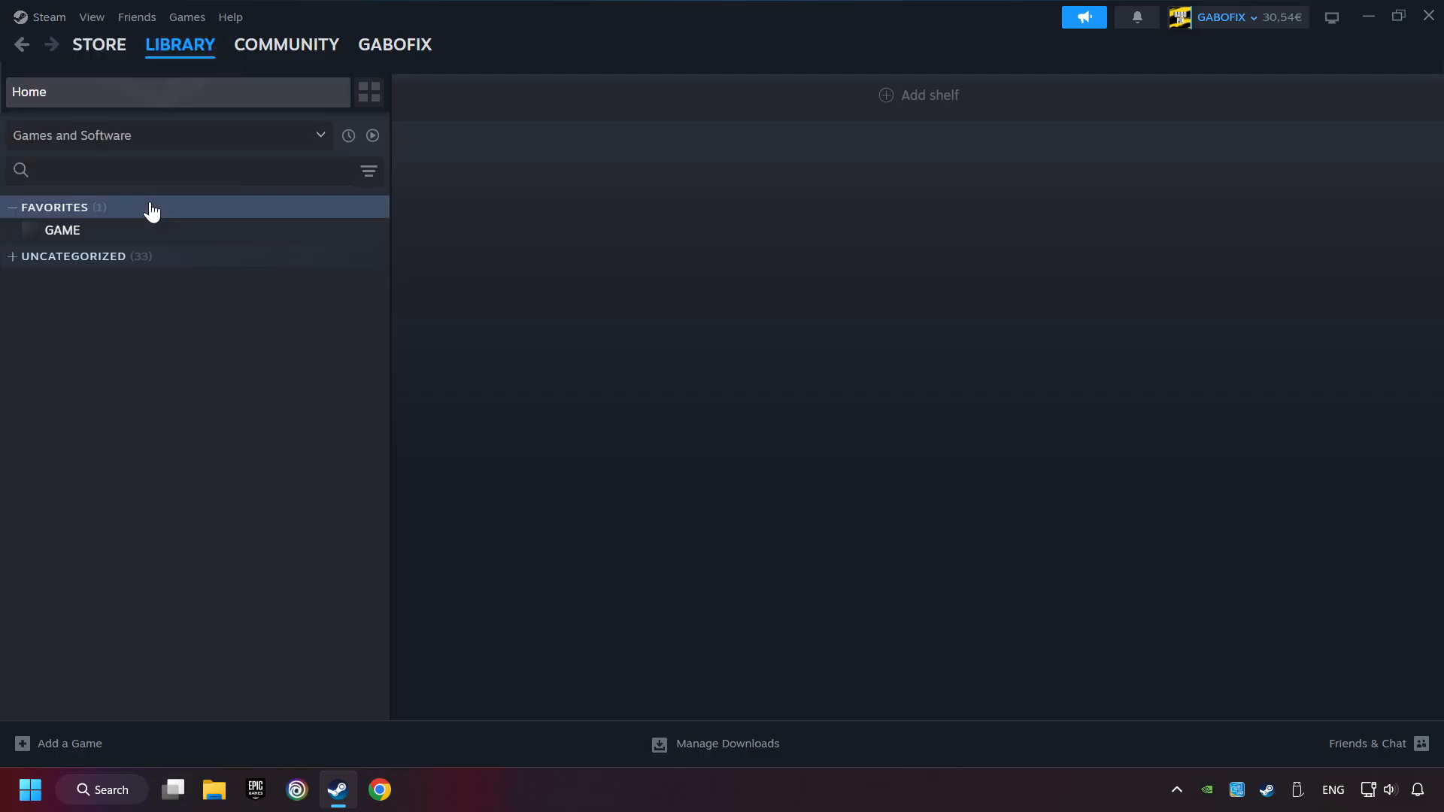
click(48, 16)
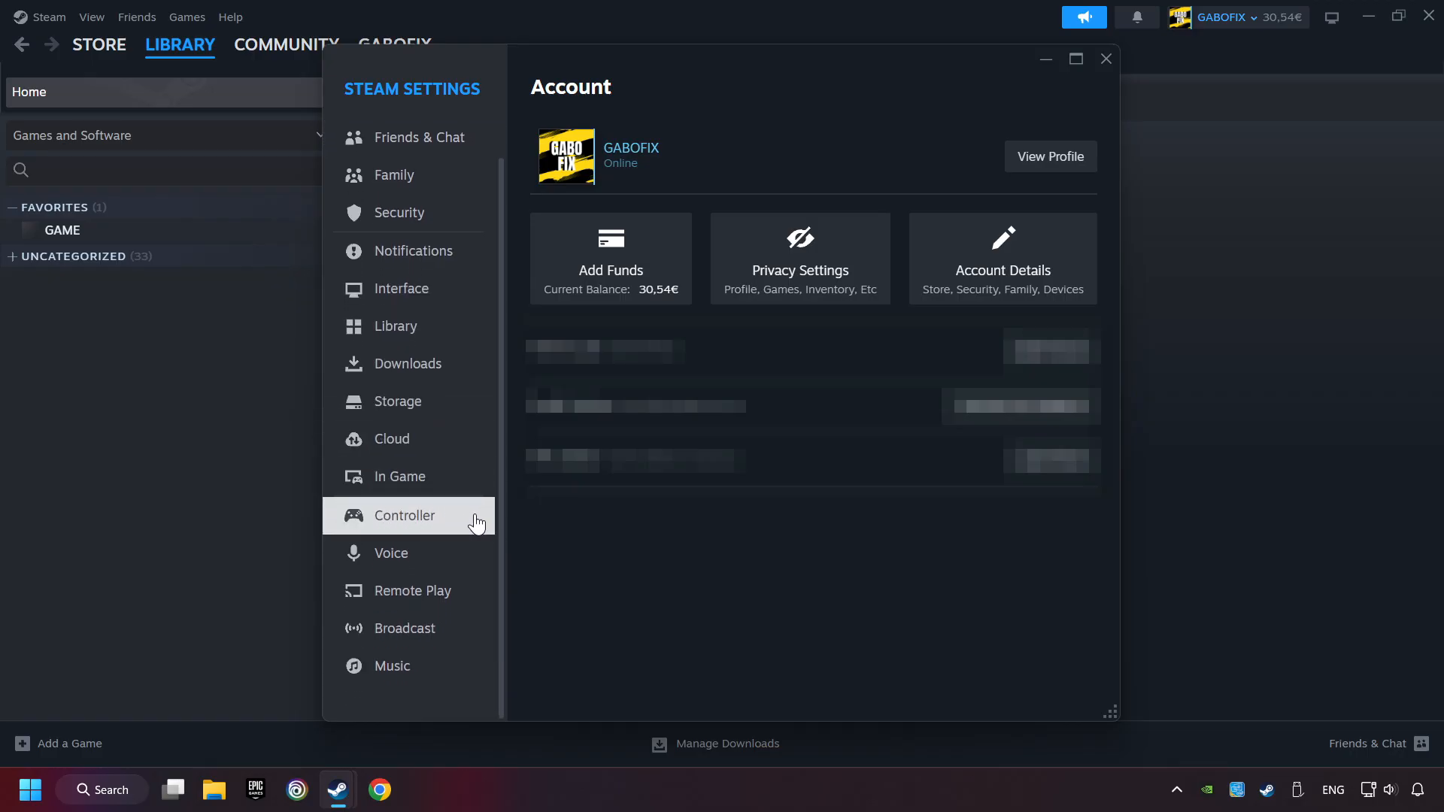
Step: Enable Steam Input for Xbox, Switch Pro and generic controllers on the Controller page, then close Settings
click(403, 514)
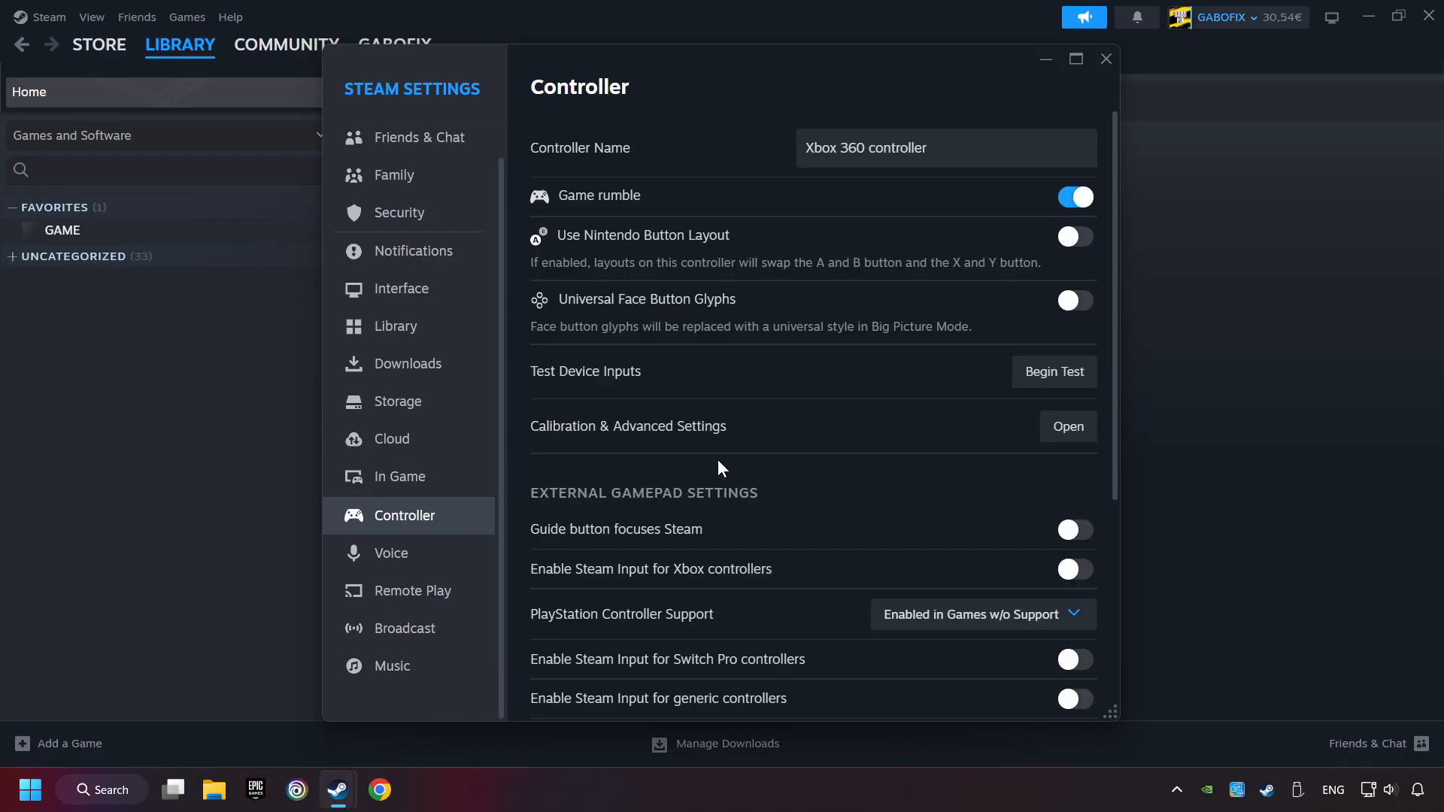
scroll(down, 3)
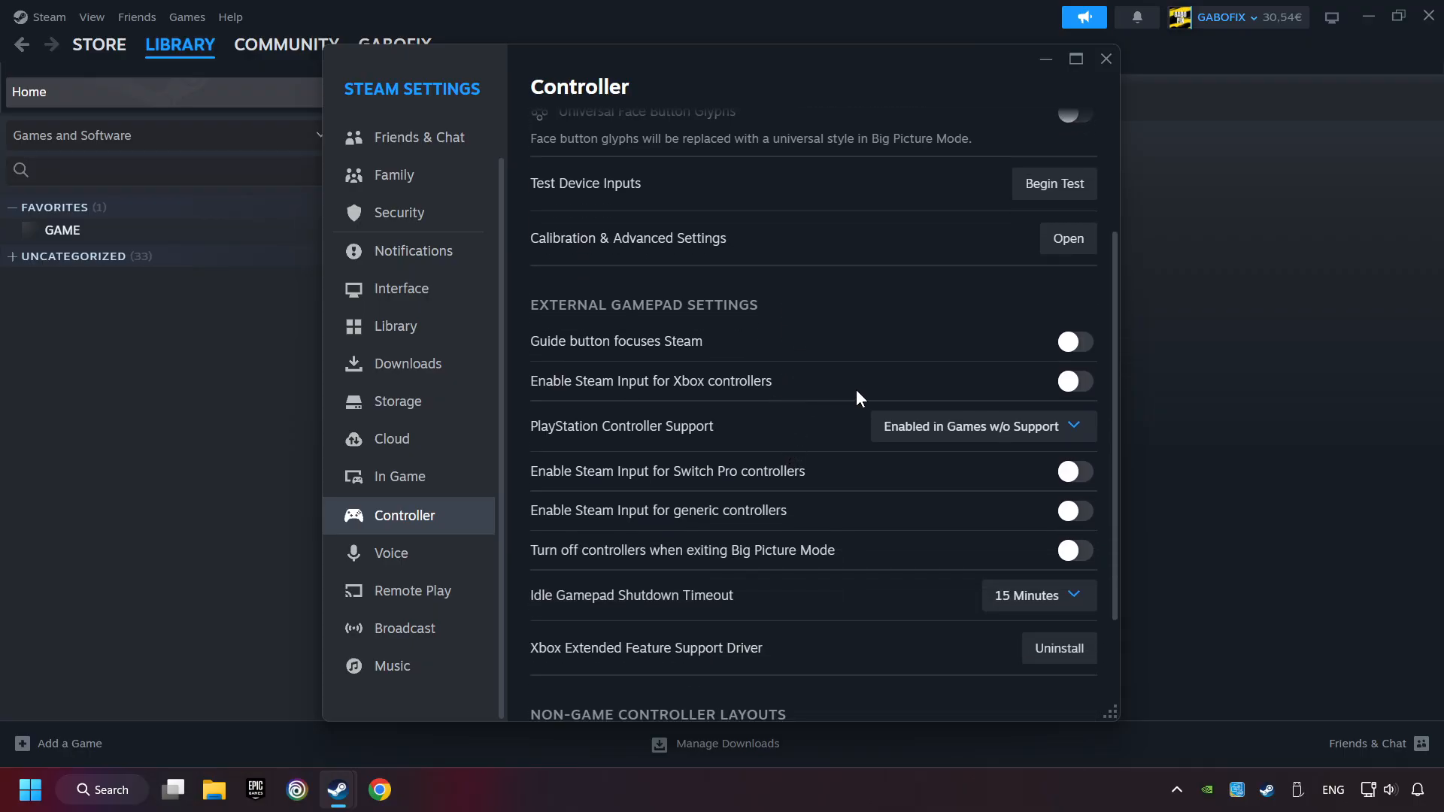
click(1074, 381)
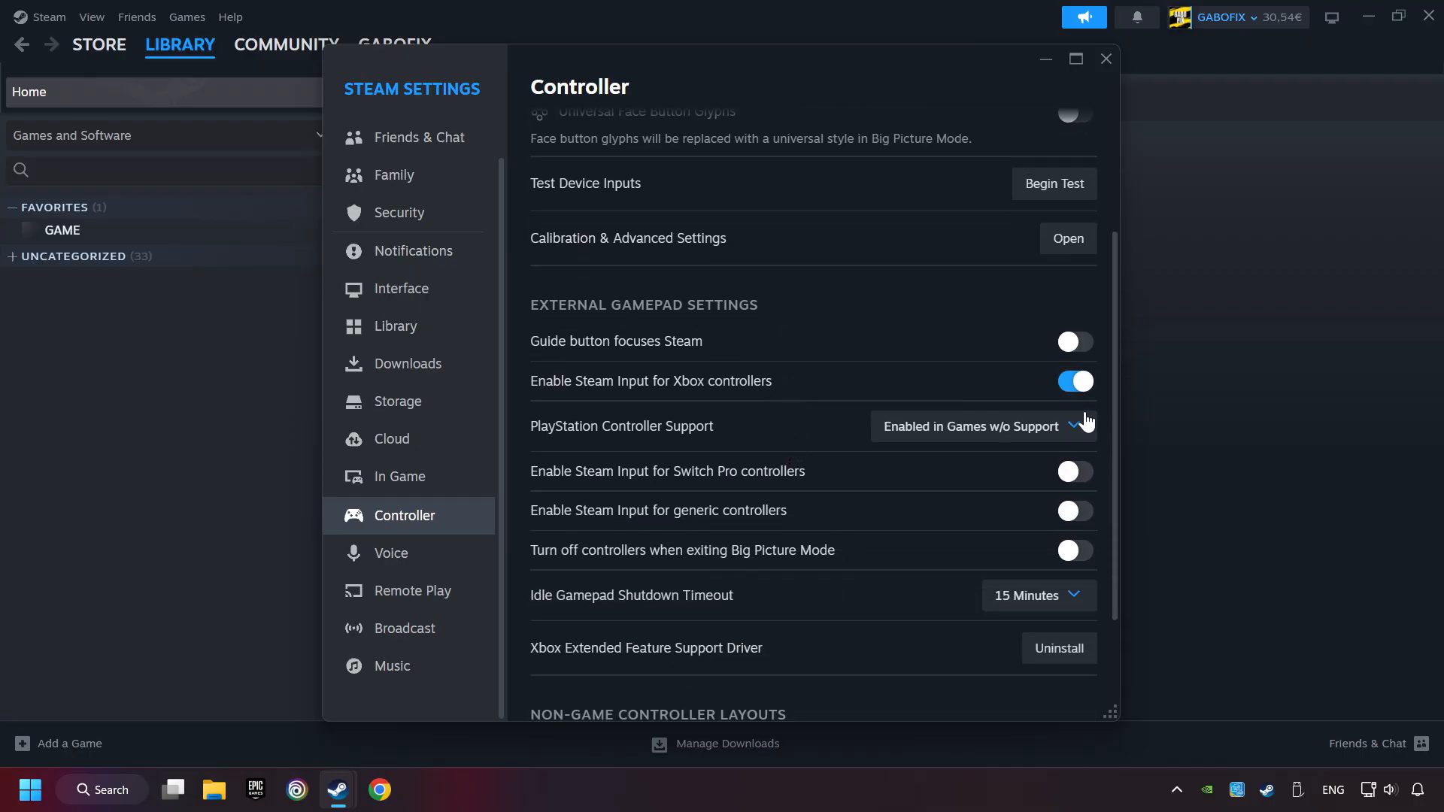
mouse_move(1074, 471)
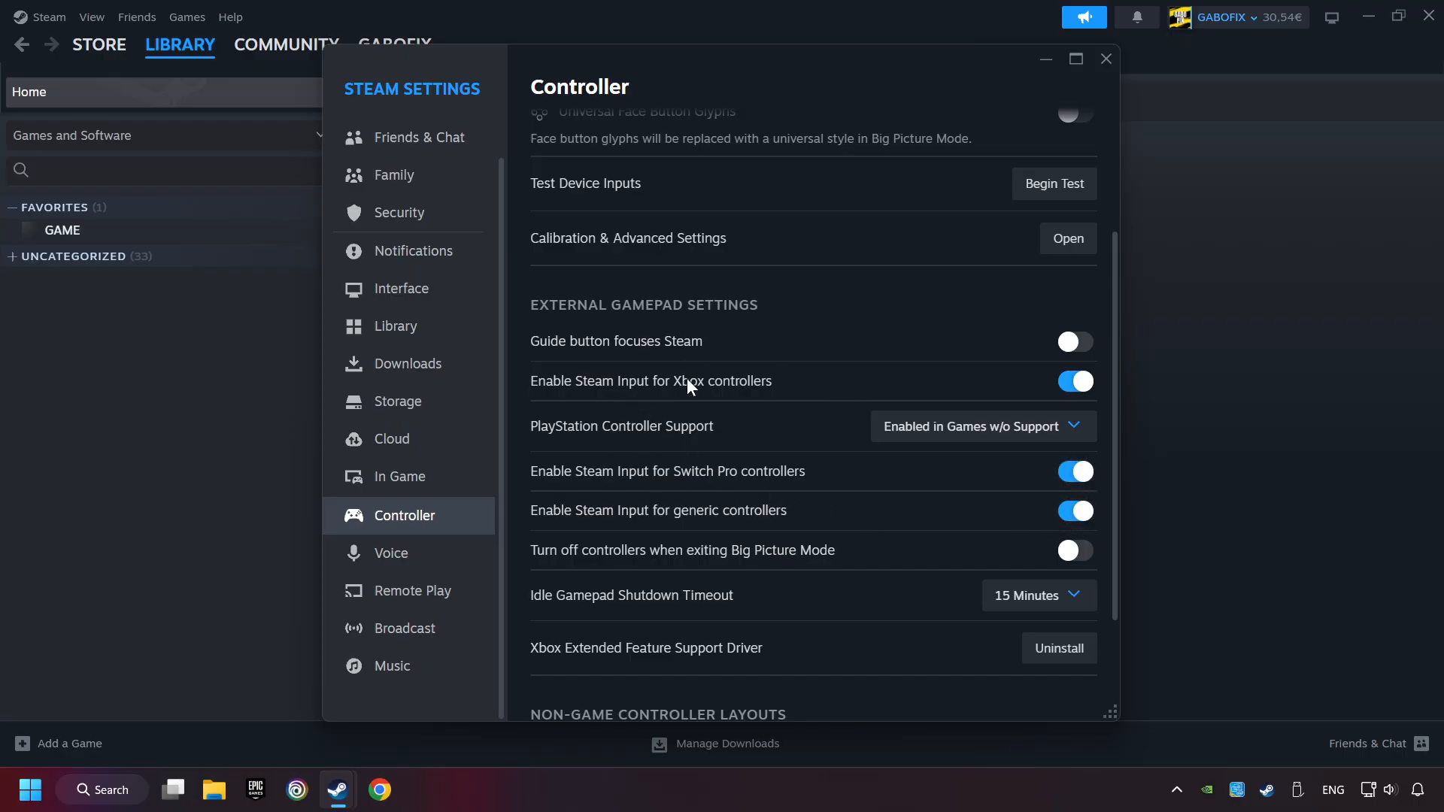
mouse_move(733, 404)
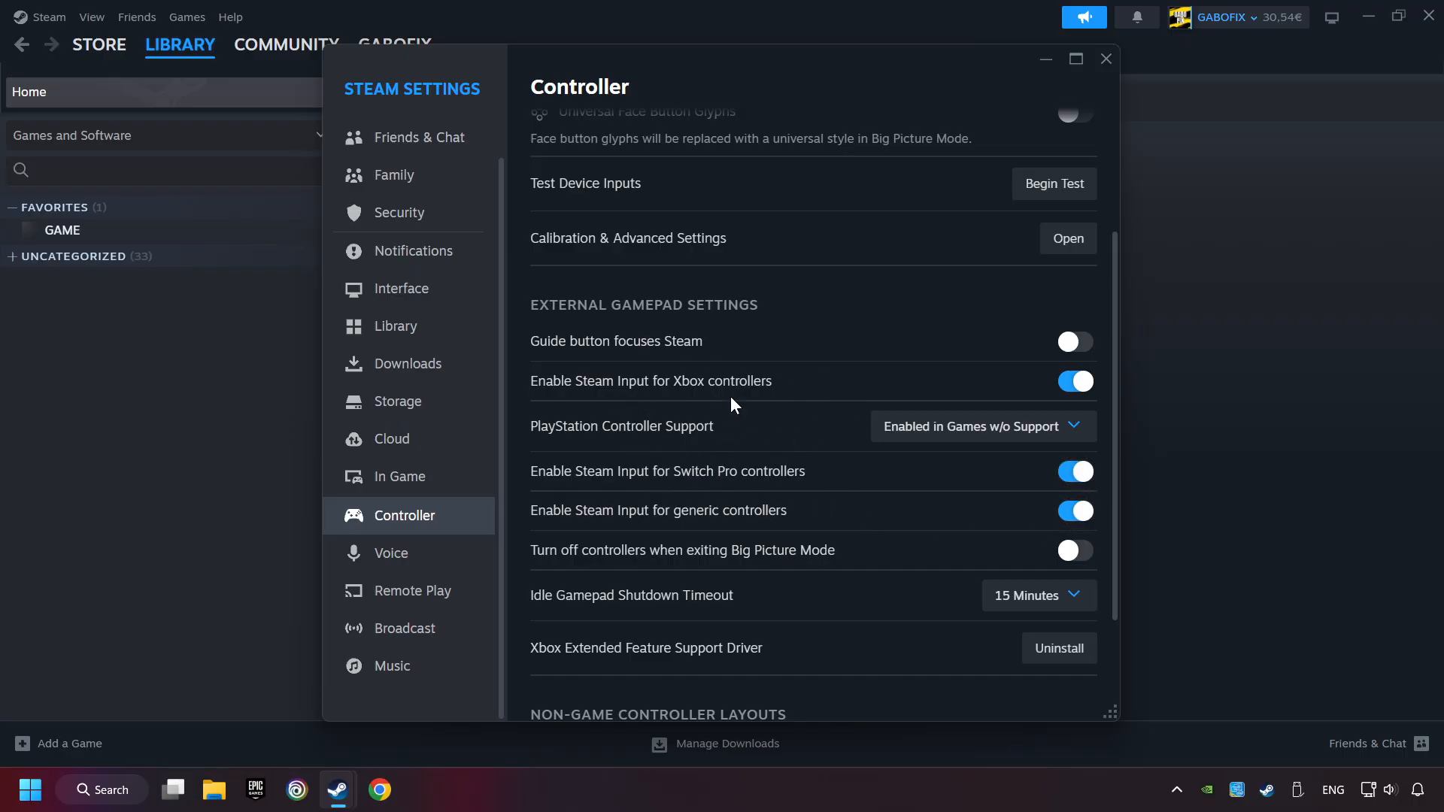
mouse_move(1108, 59)
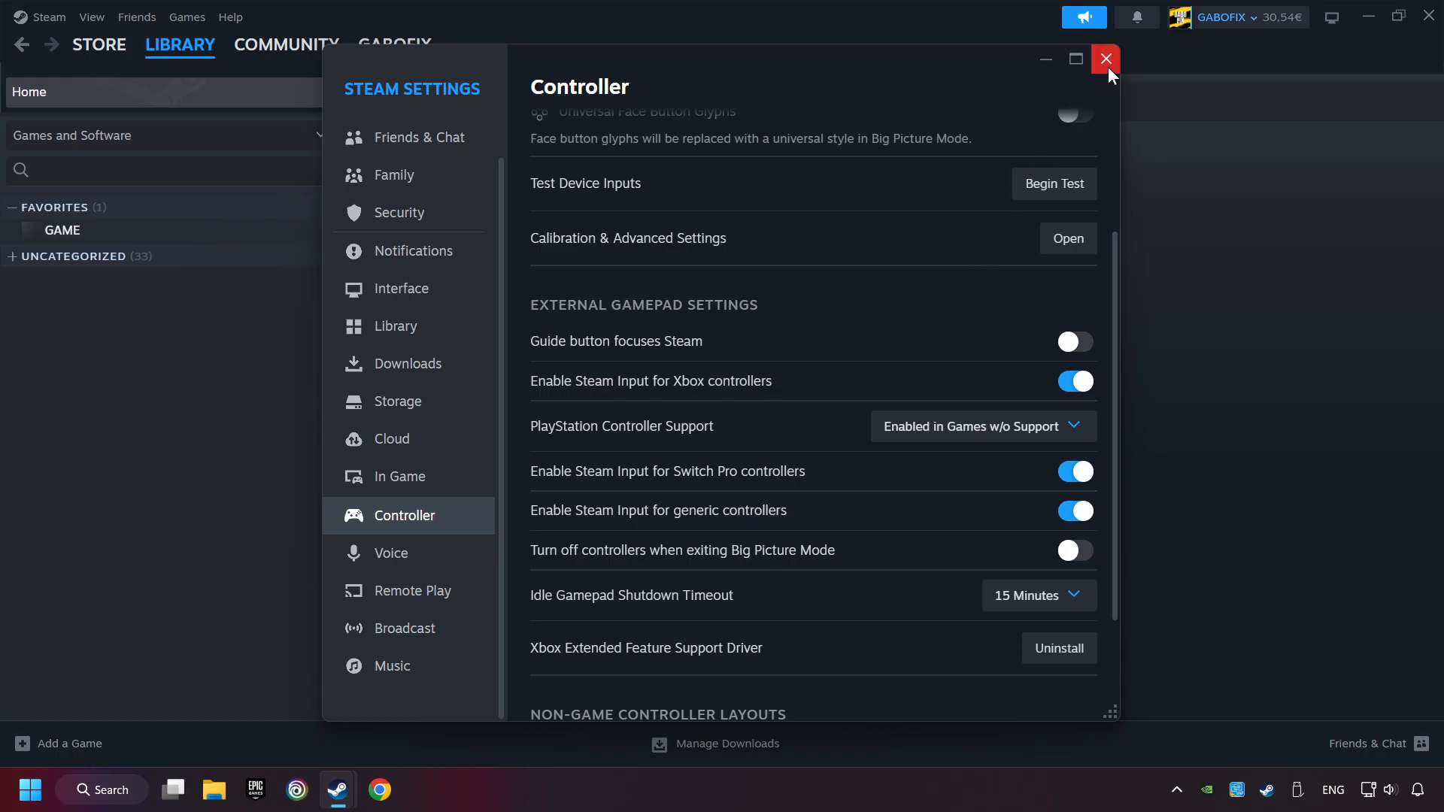
click(1106, 59)
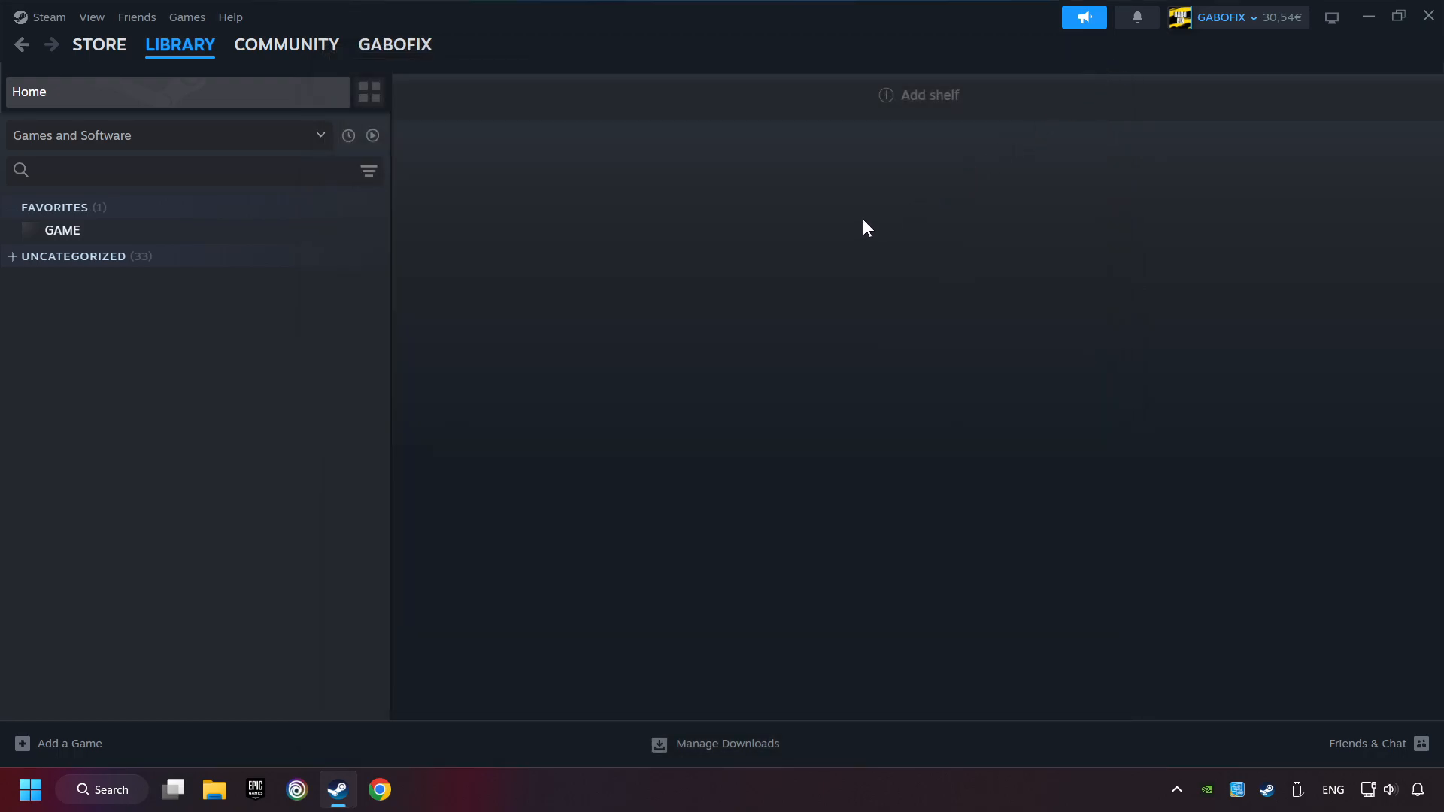
mouse_move(42, 746)
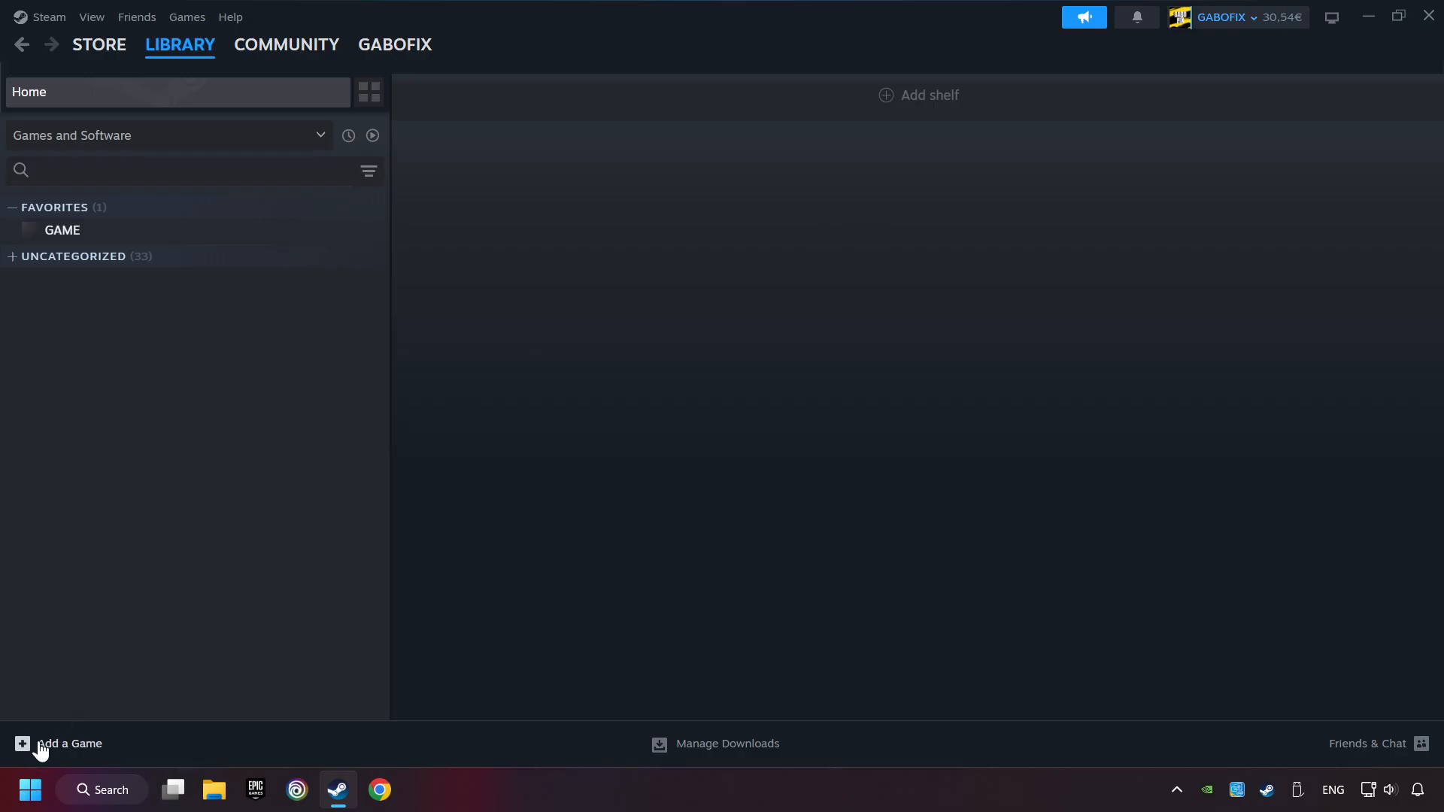
mouse_move(72, 751)
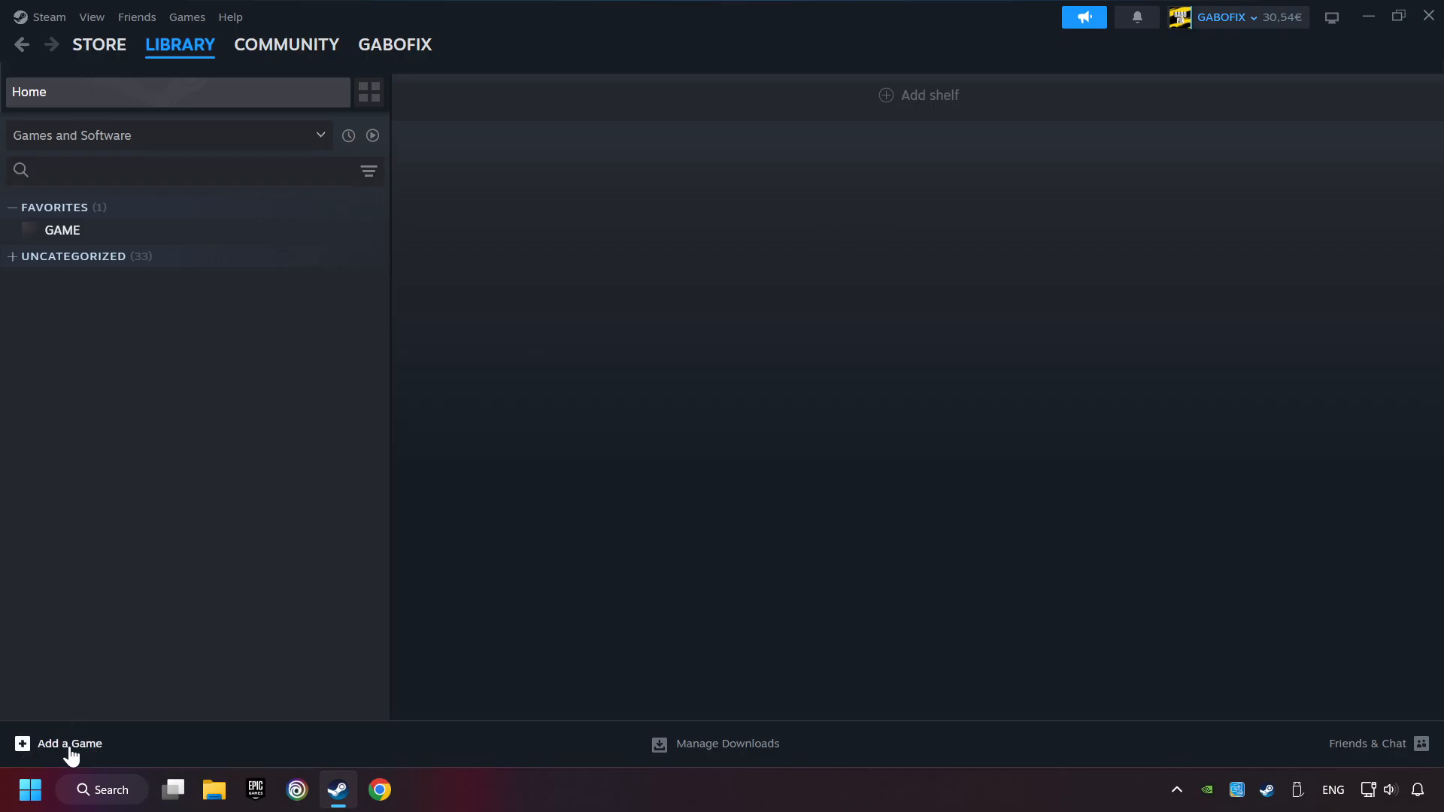
click(59, 743)
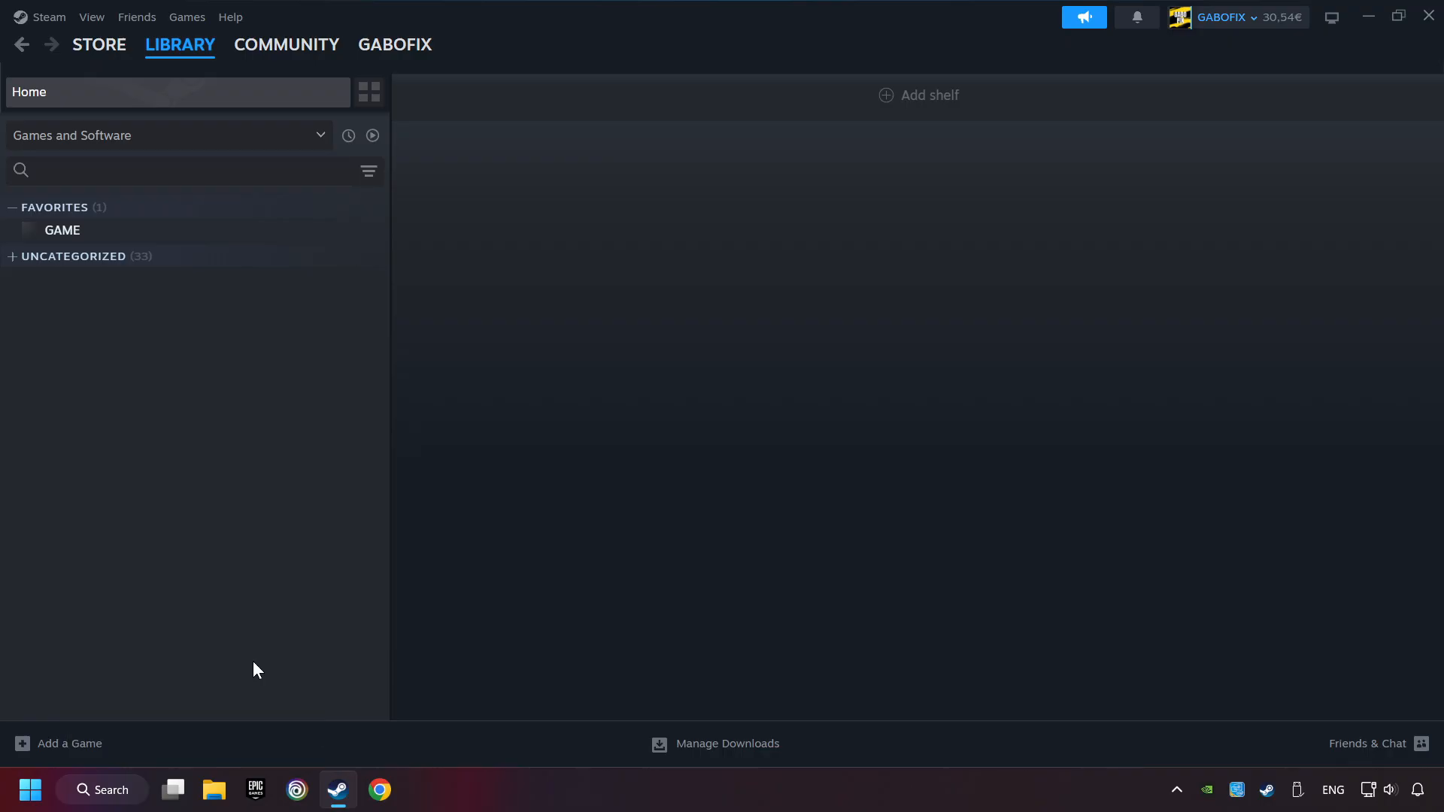
click(66, 743)
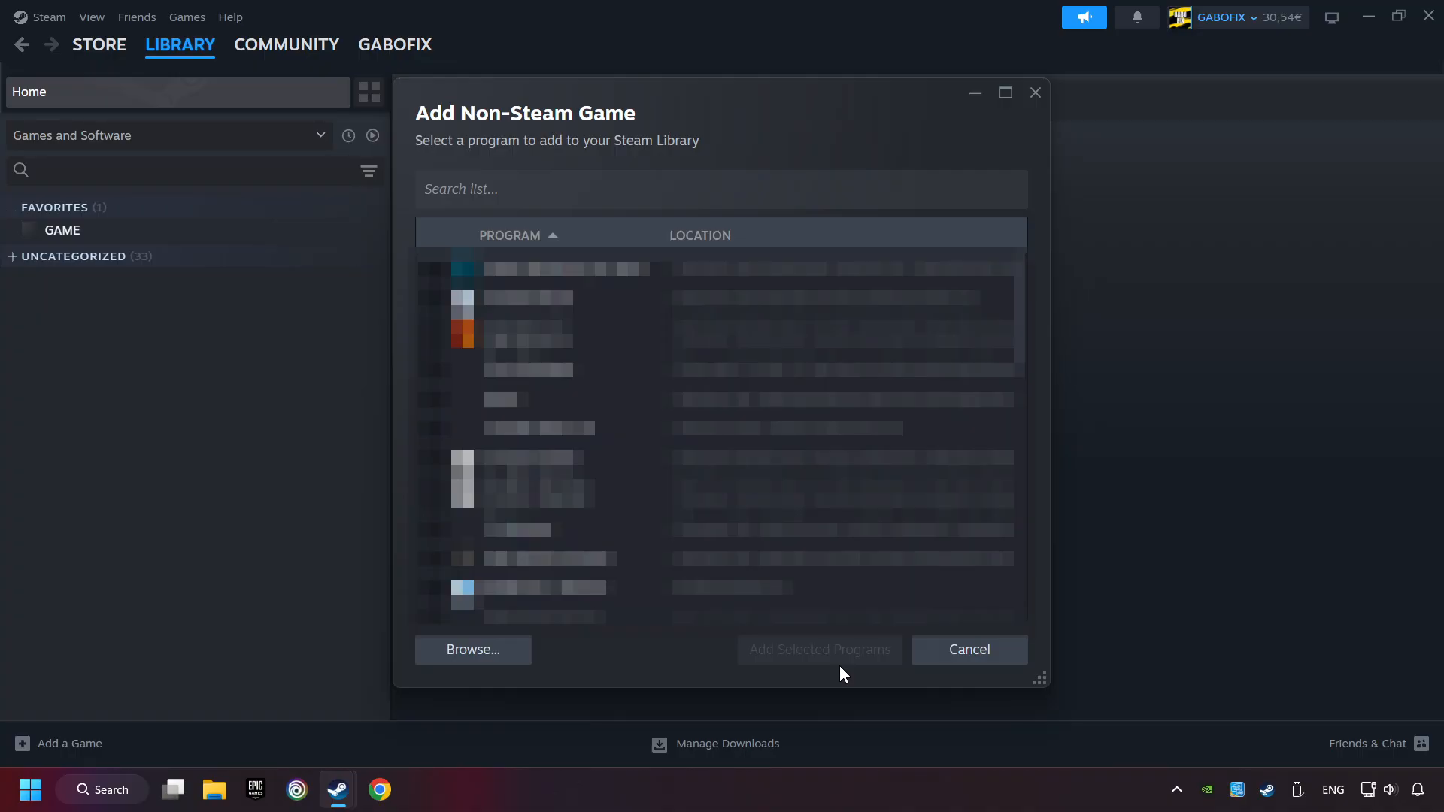
mouse_move(967, 649)
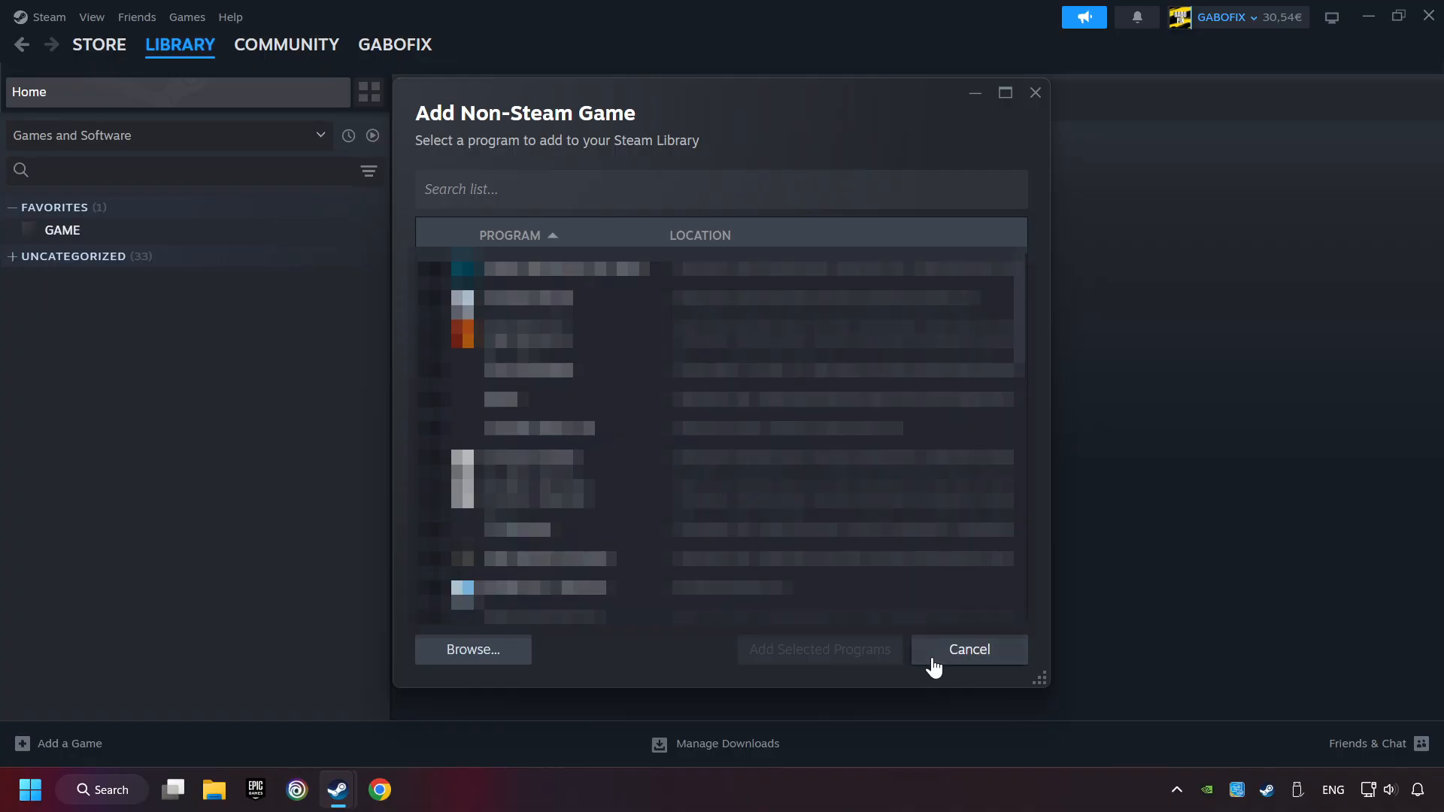
click(967, 650)
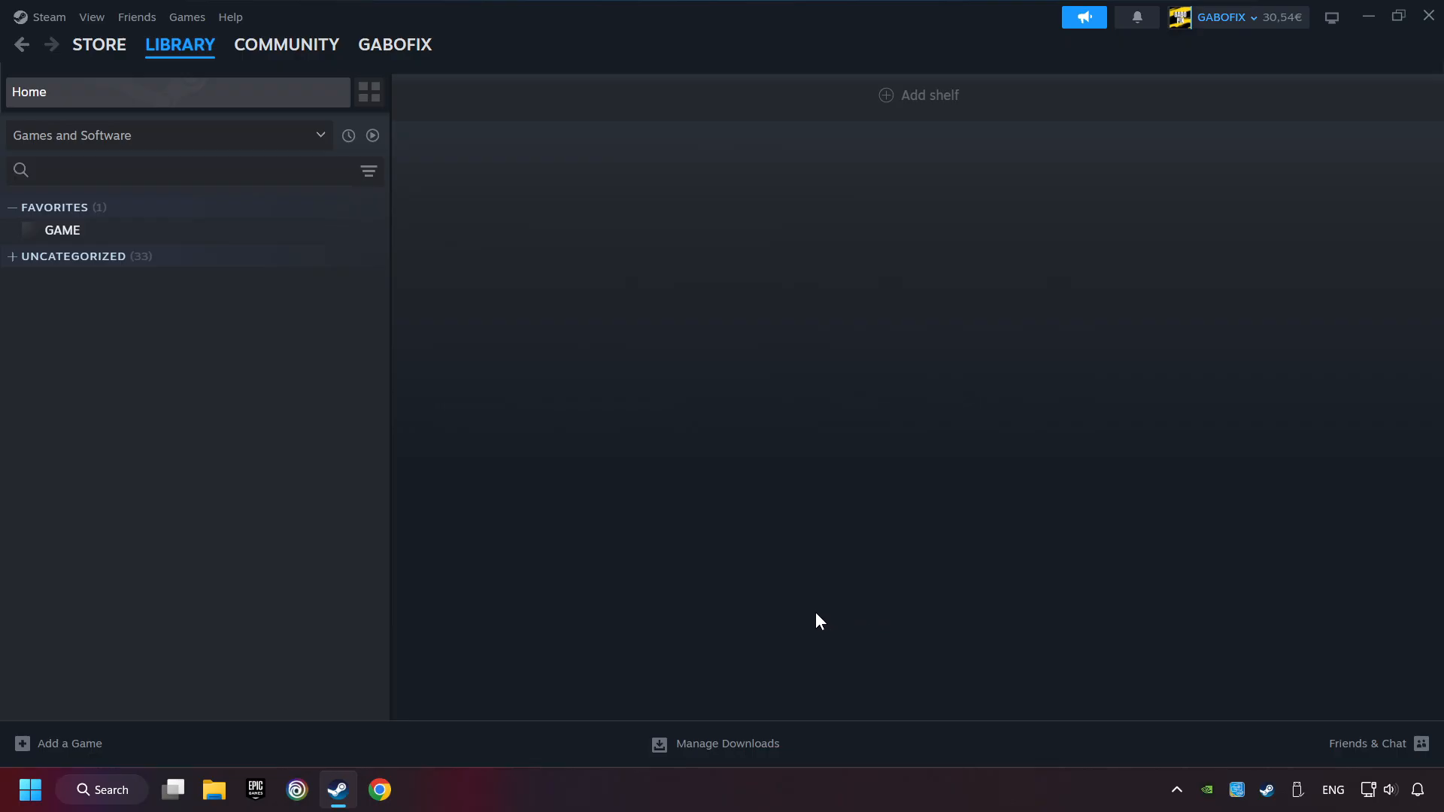
click(179, 44)
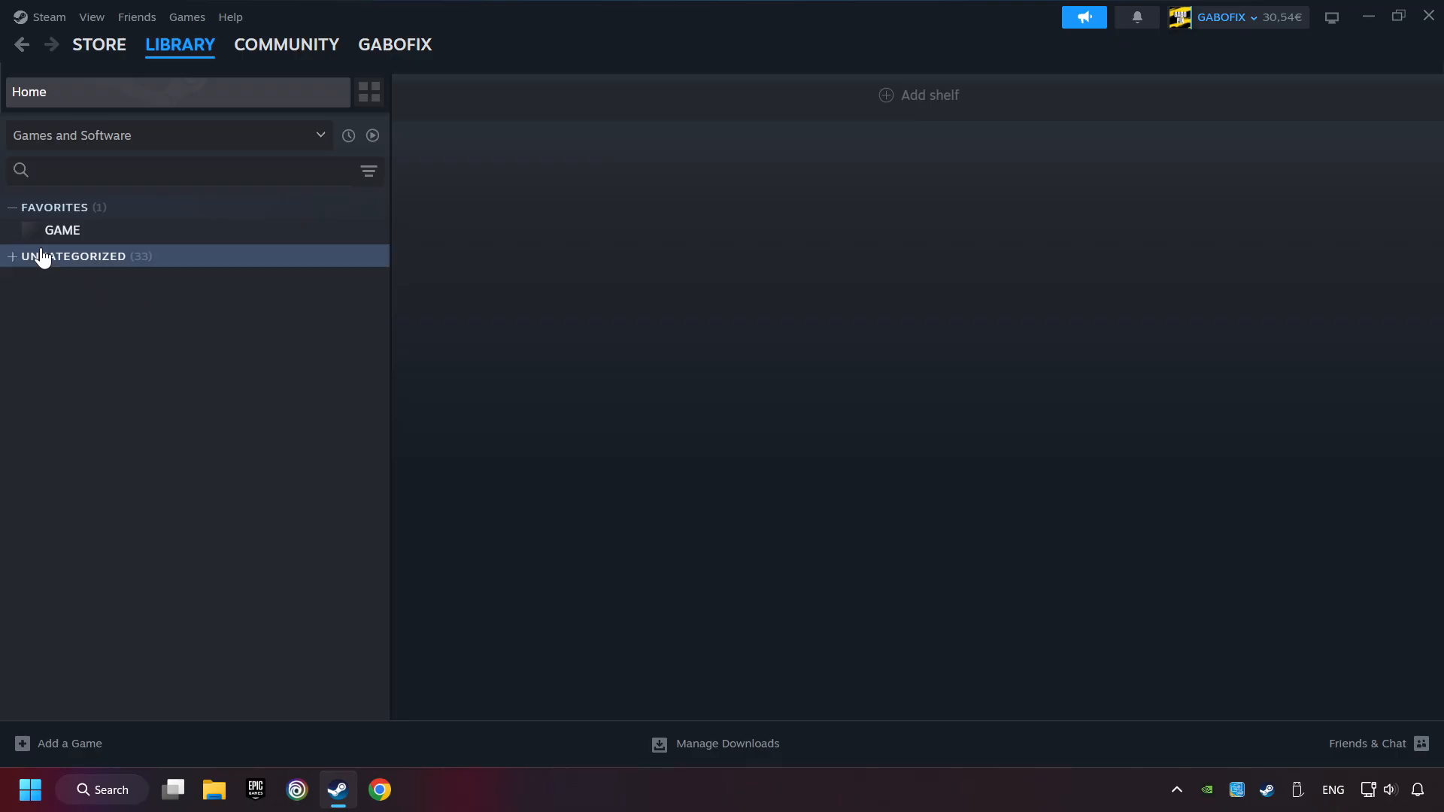
mouse_move(118, 243)
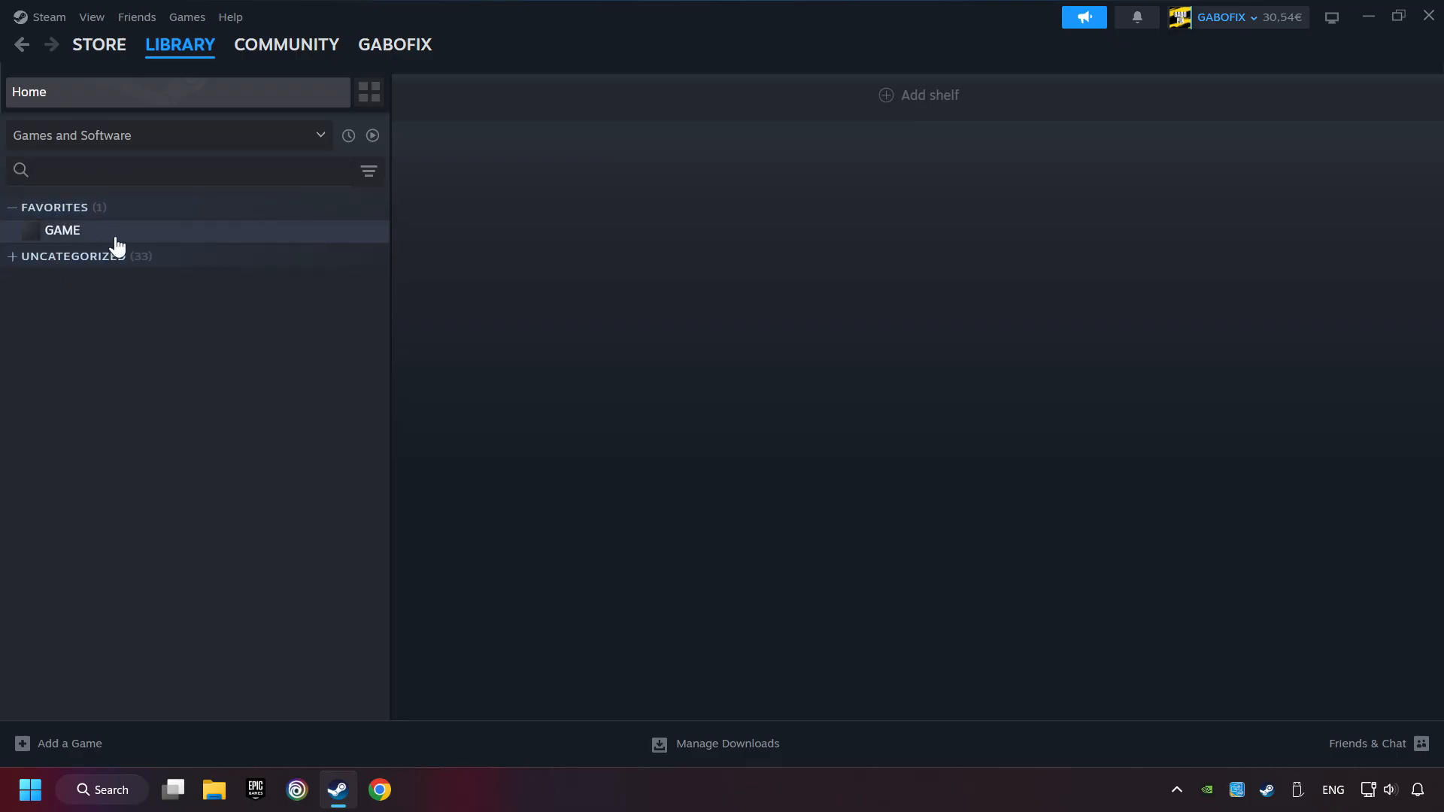
mouse_move(166, 241)
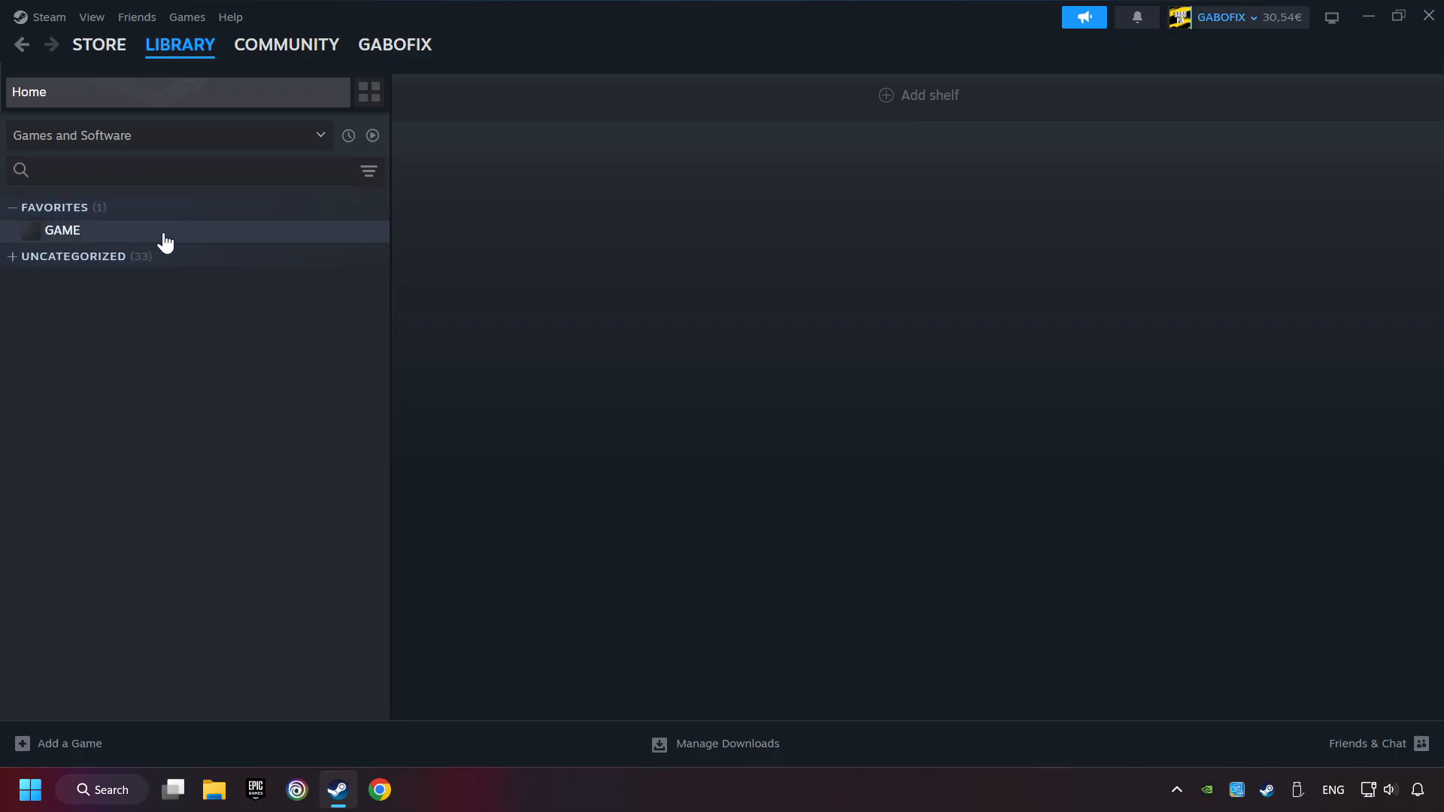
Step: Show GAME's library page from the Favorites sidebar
click(62, 230)
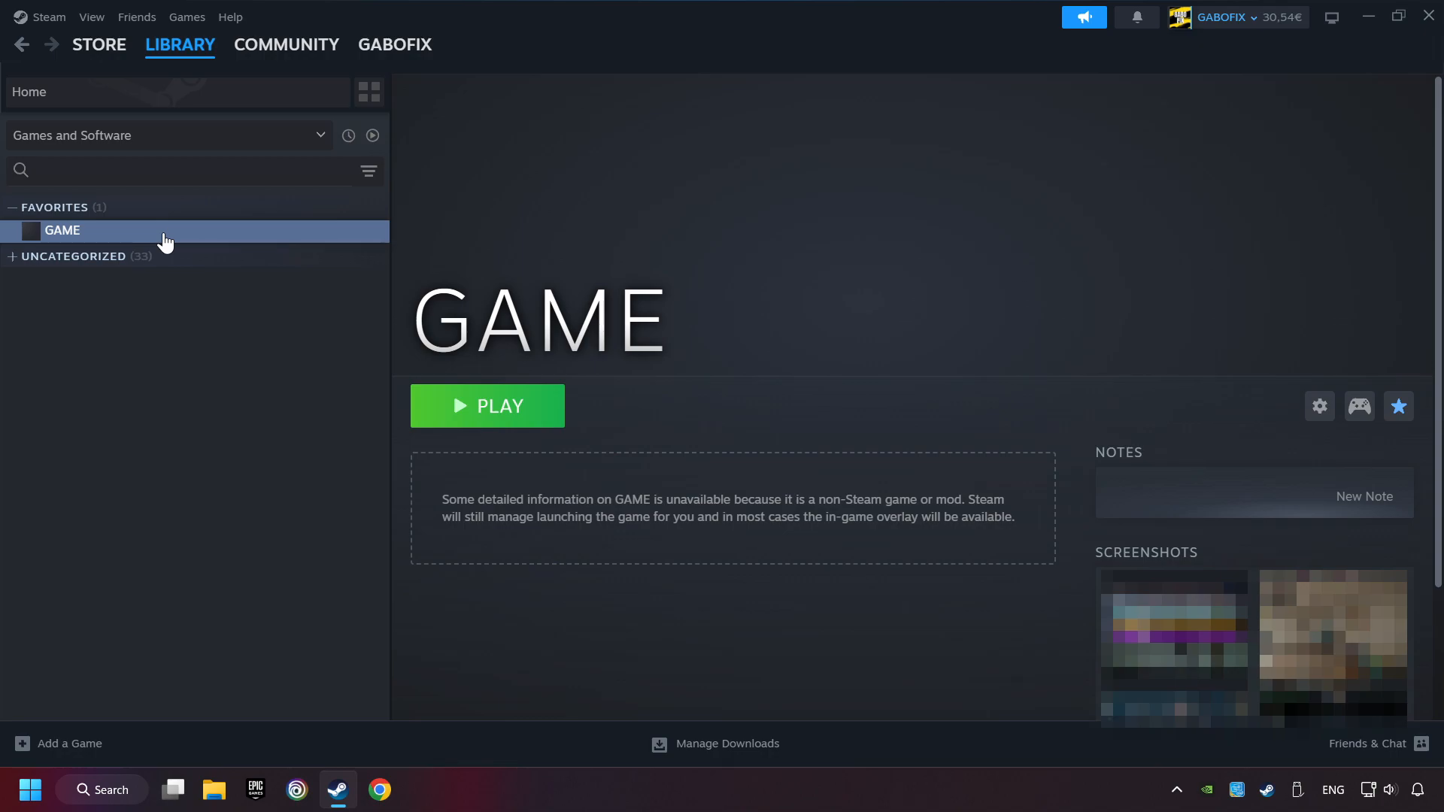
mouse_move(1214, 393)
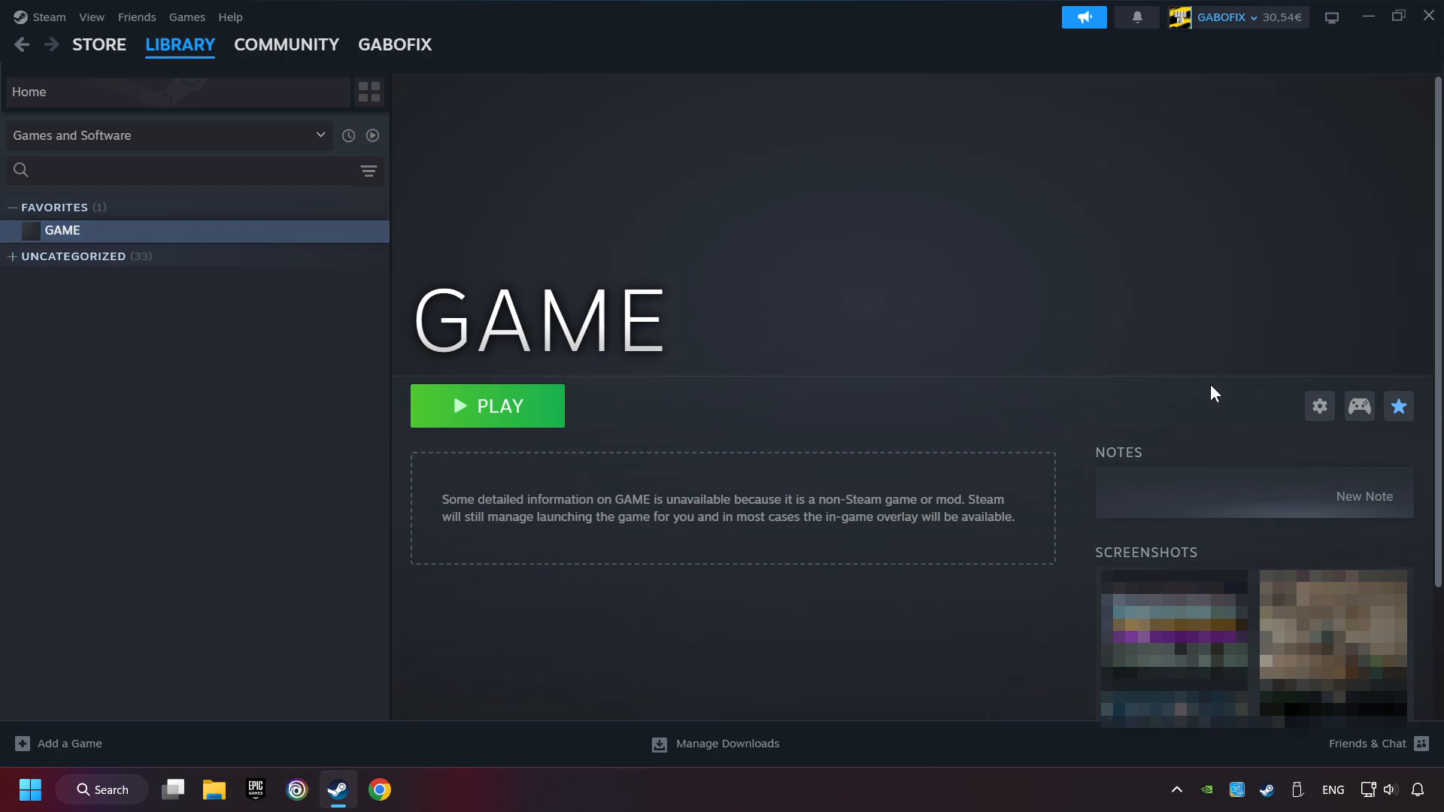
mouse_move(1360, 406)
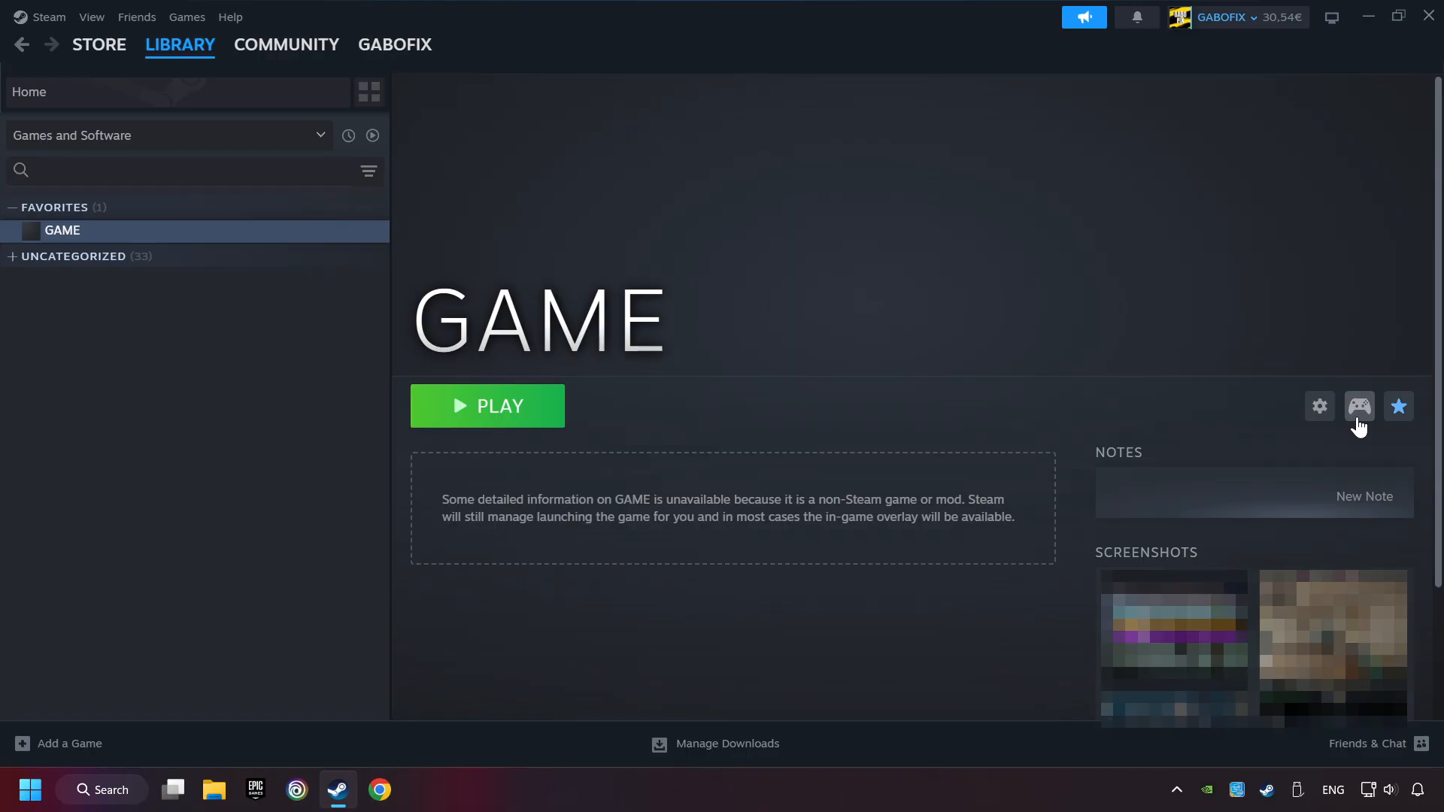
mouse_move(1365, 450)
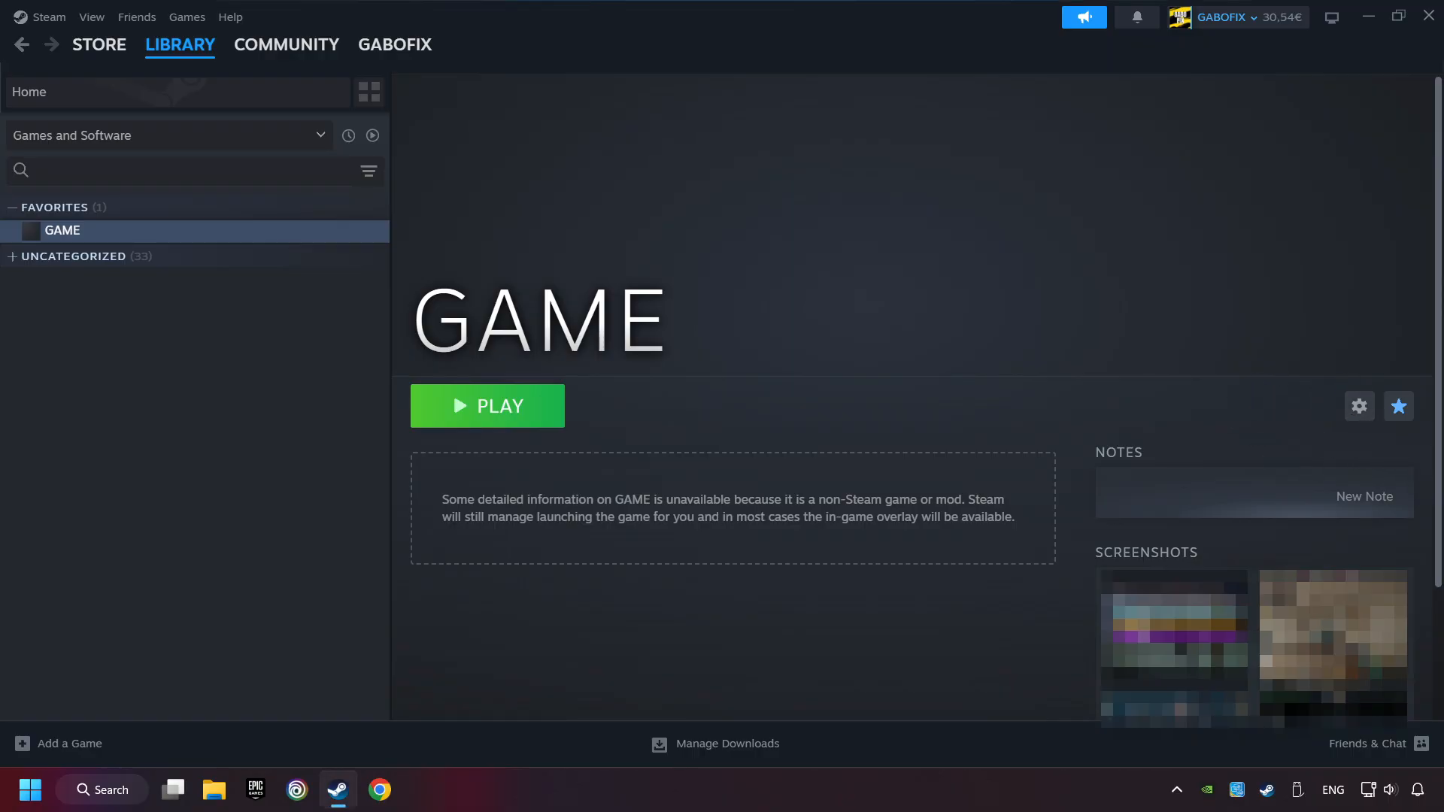
mouse_move(1387, 454)
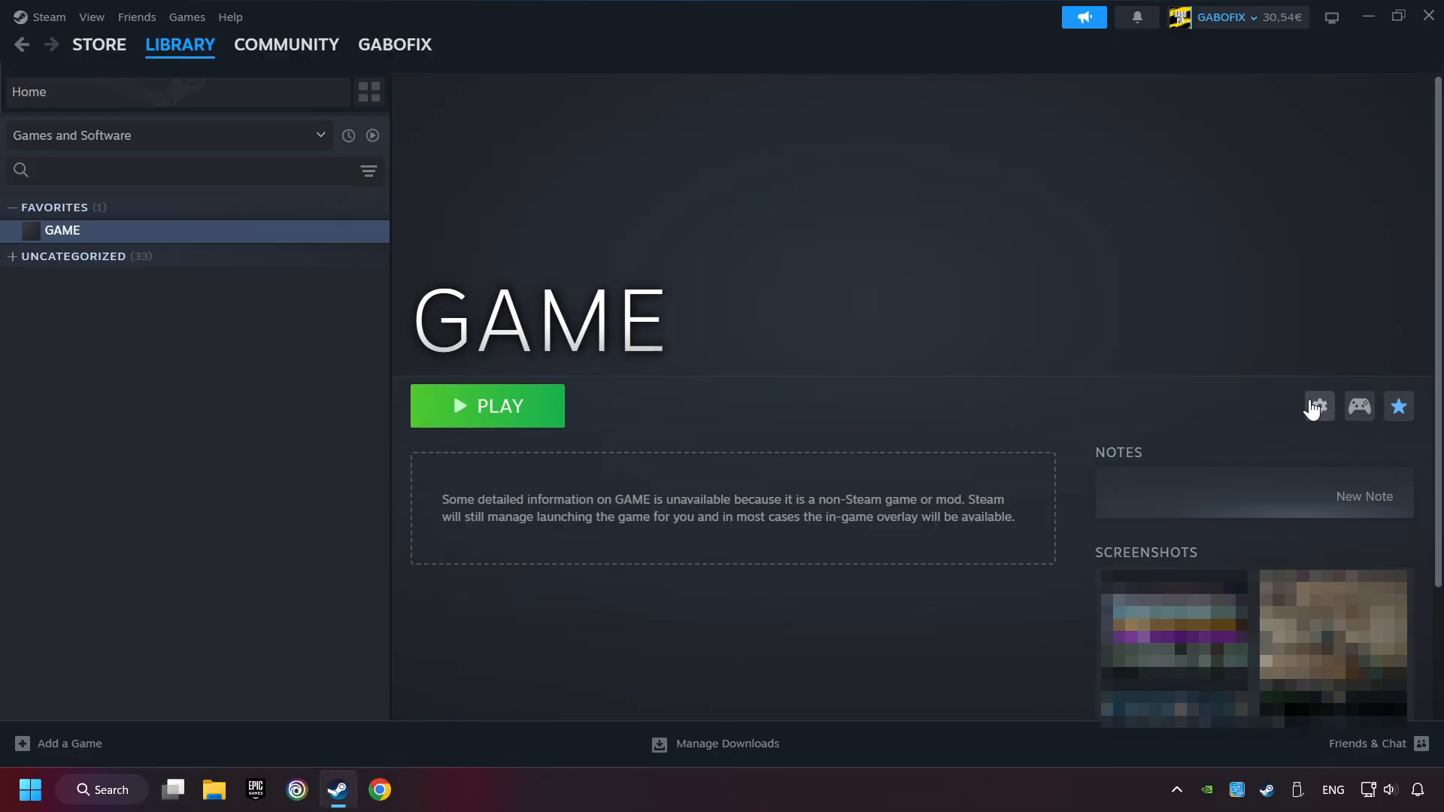
mouse_move(1365, 465)
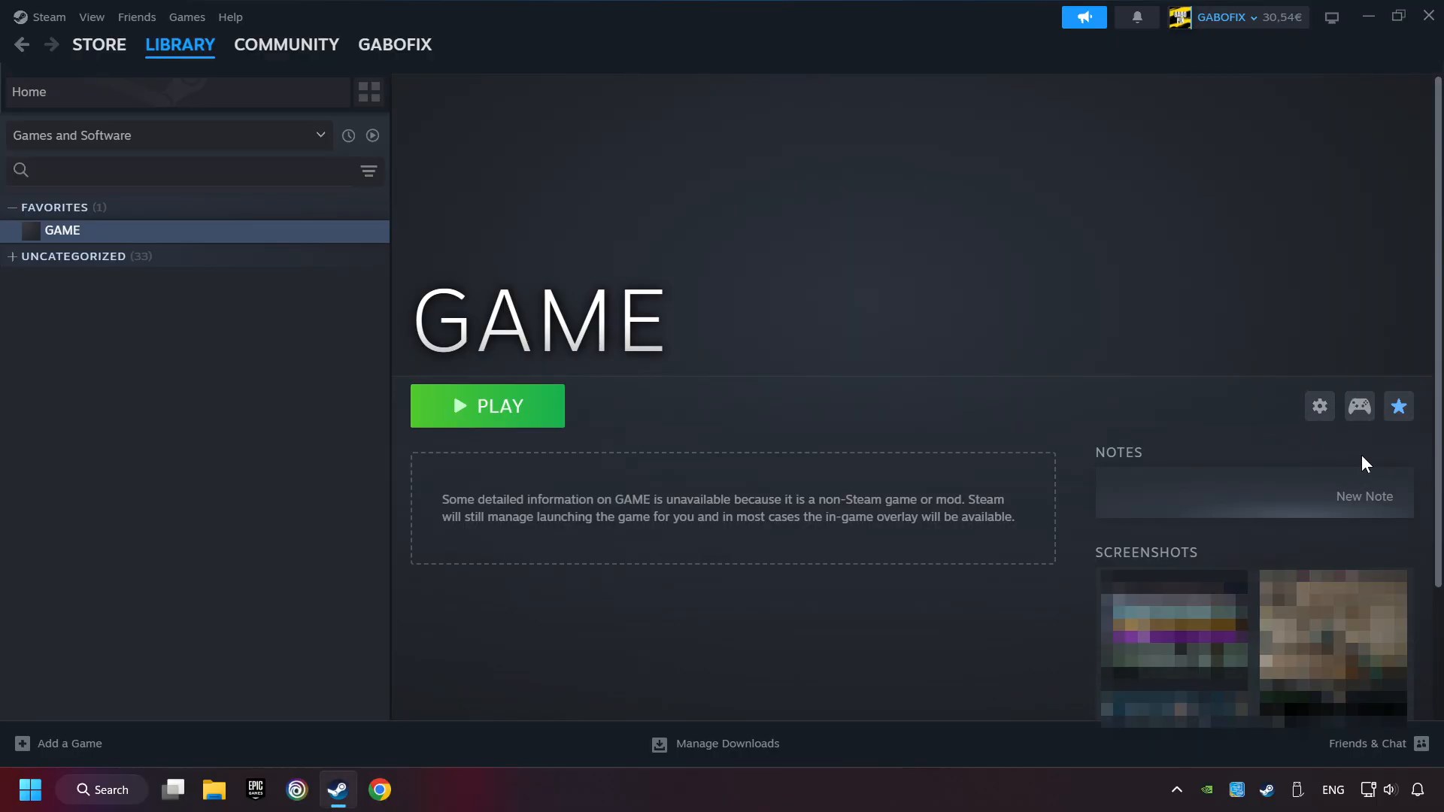
mouse_move(1358, 407)
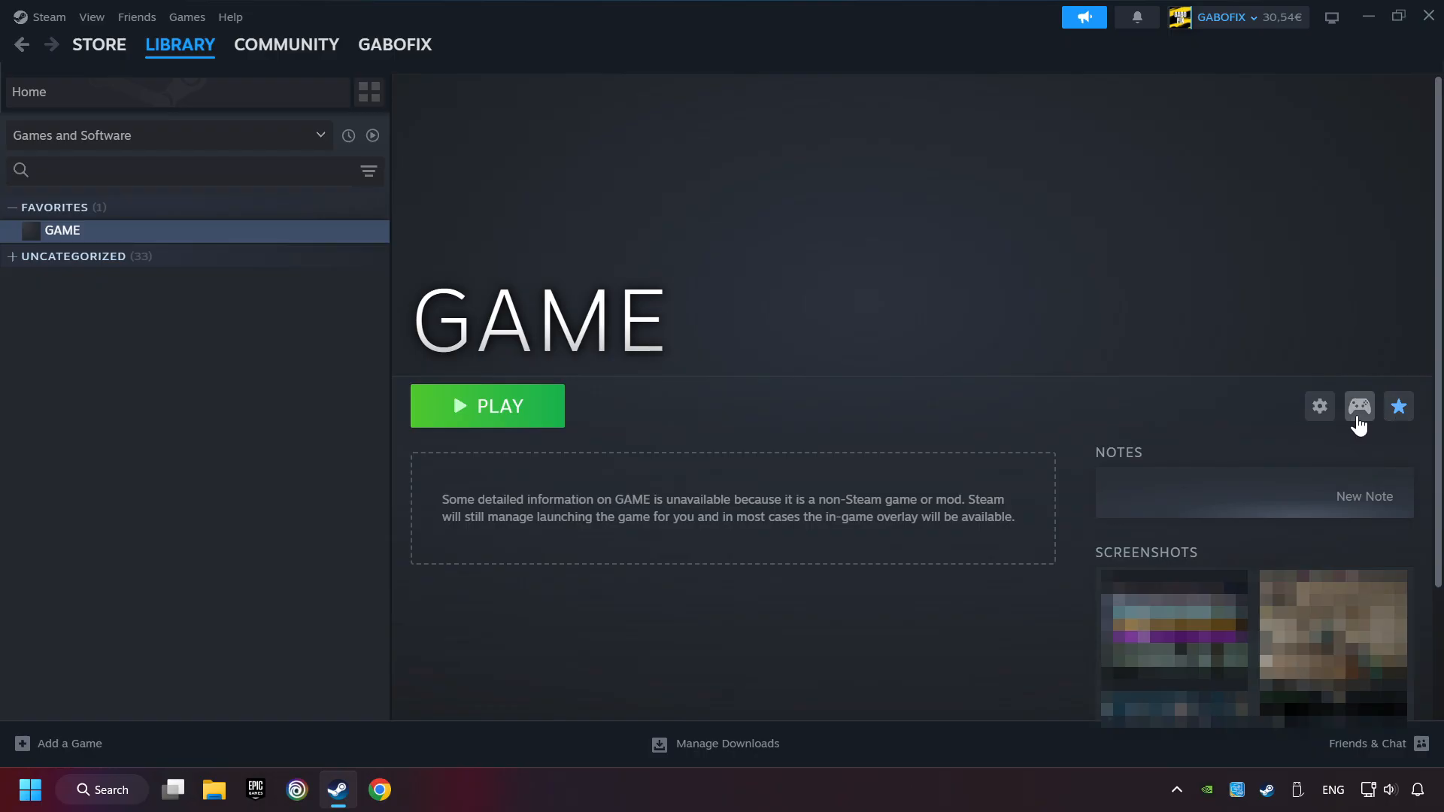
Step: Bring up GAME's Controller Settings to browse Valve's layout templates for Gamepad
click(1360, 407)
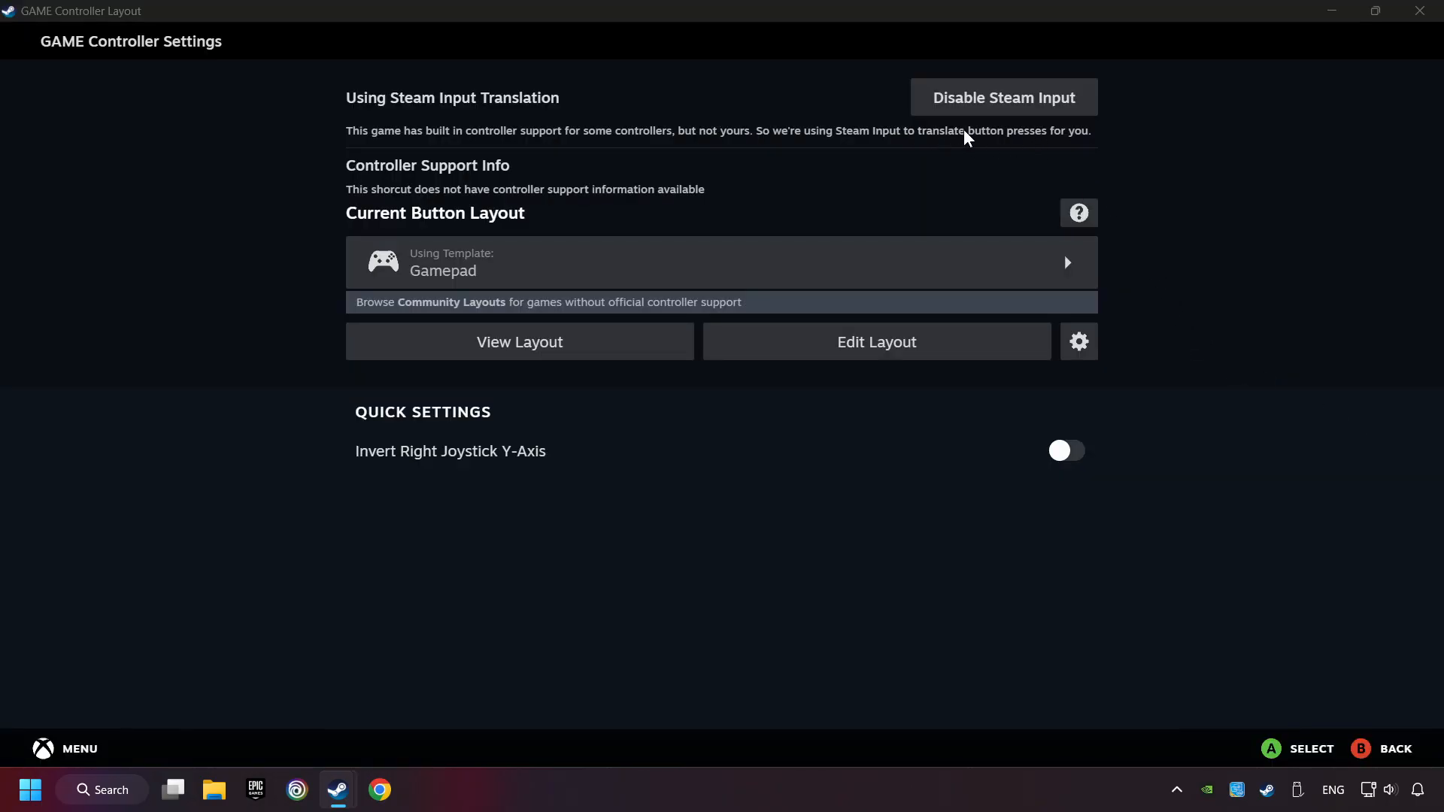
mouse_move(984, 164)
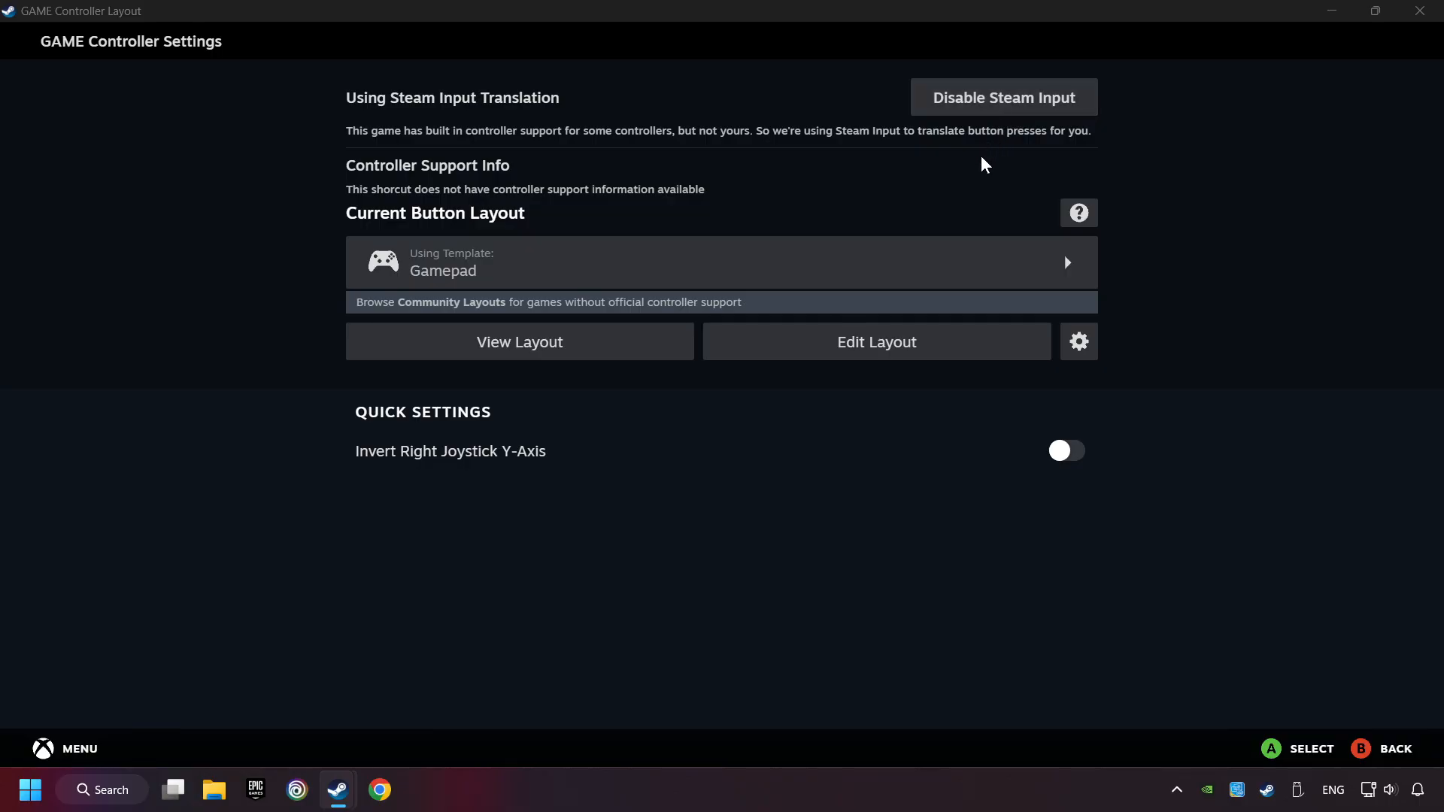
mouse_move(908, 187)
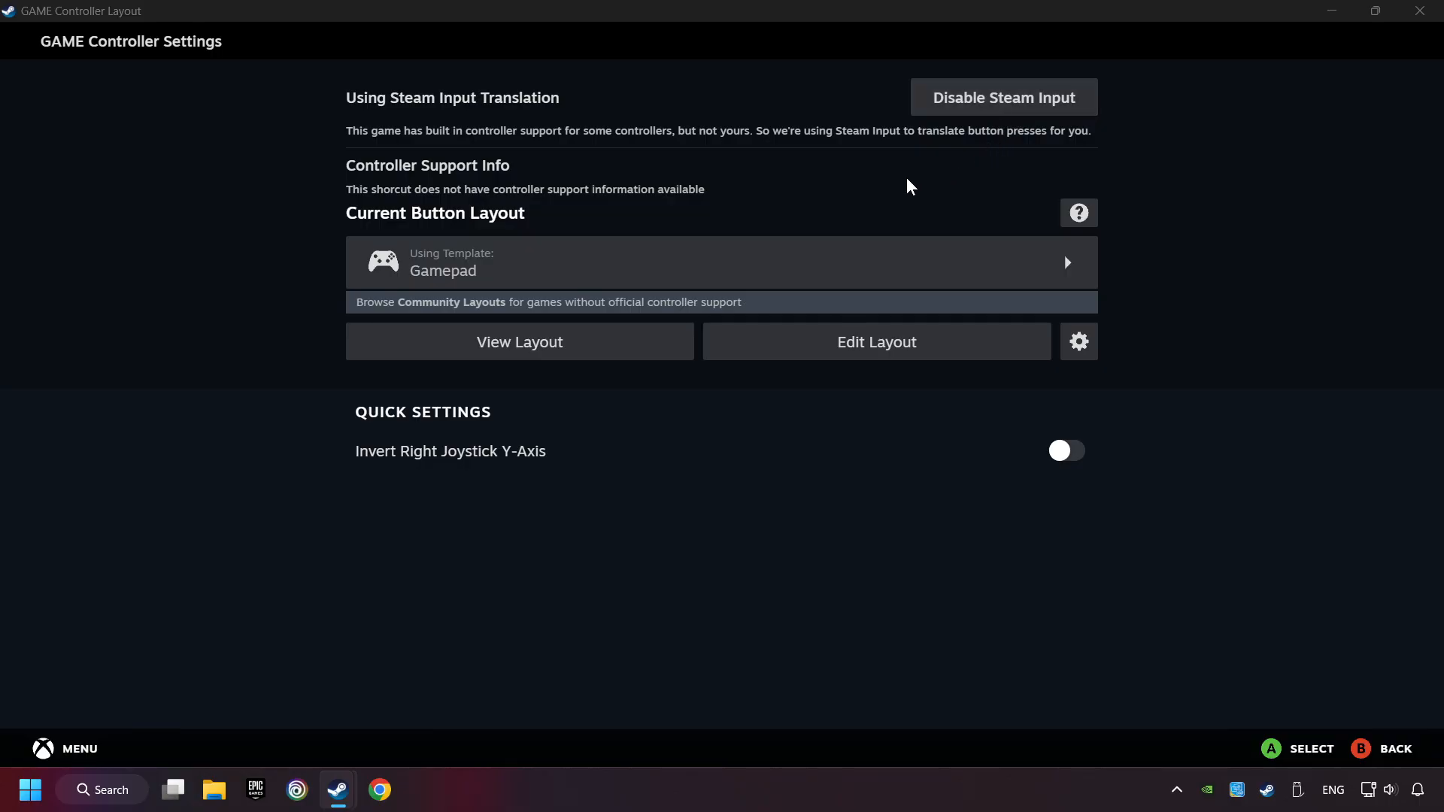
mouse_move(538, 280)
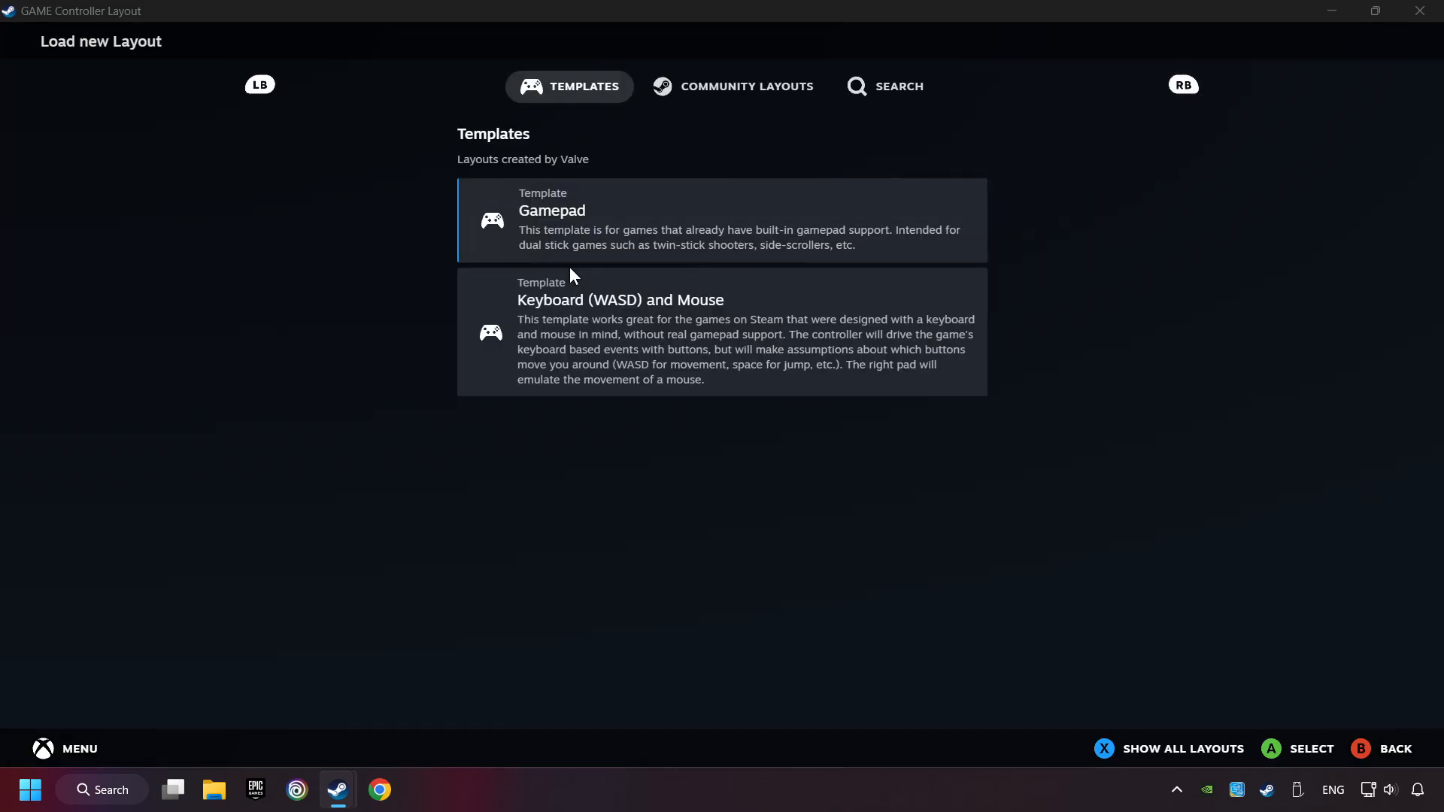
mouse_move(649, 227)
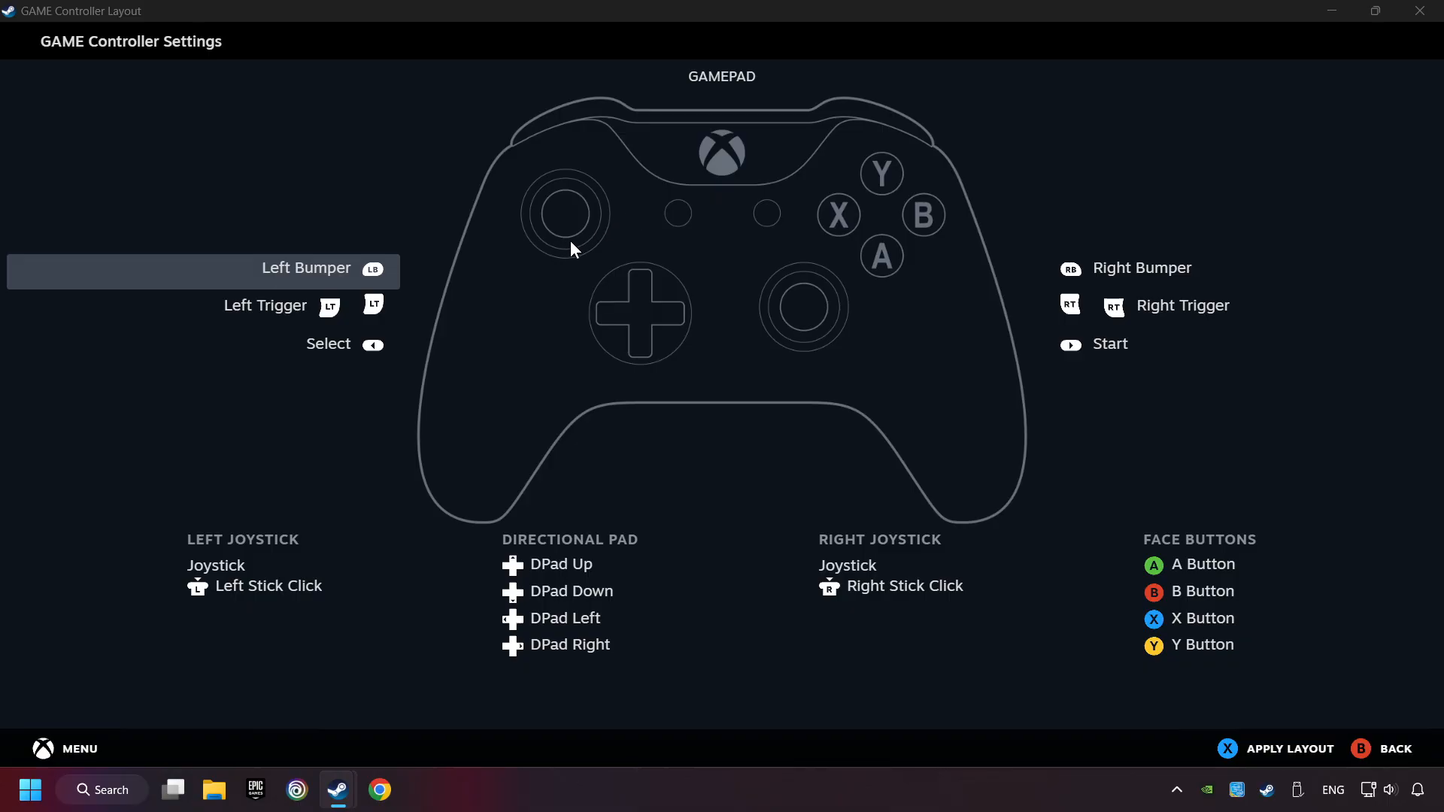
mouse_move(989, 318)
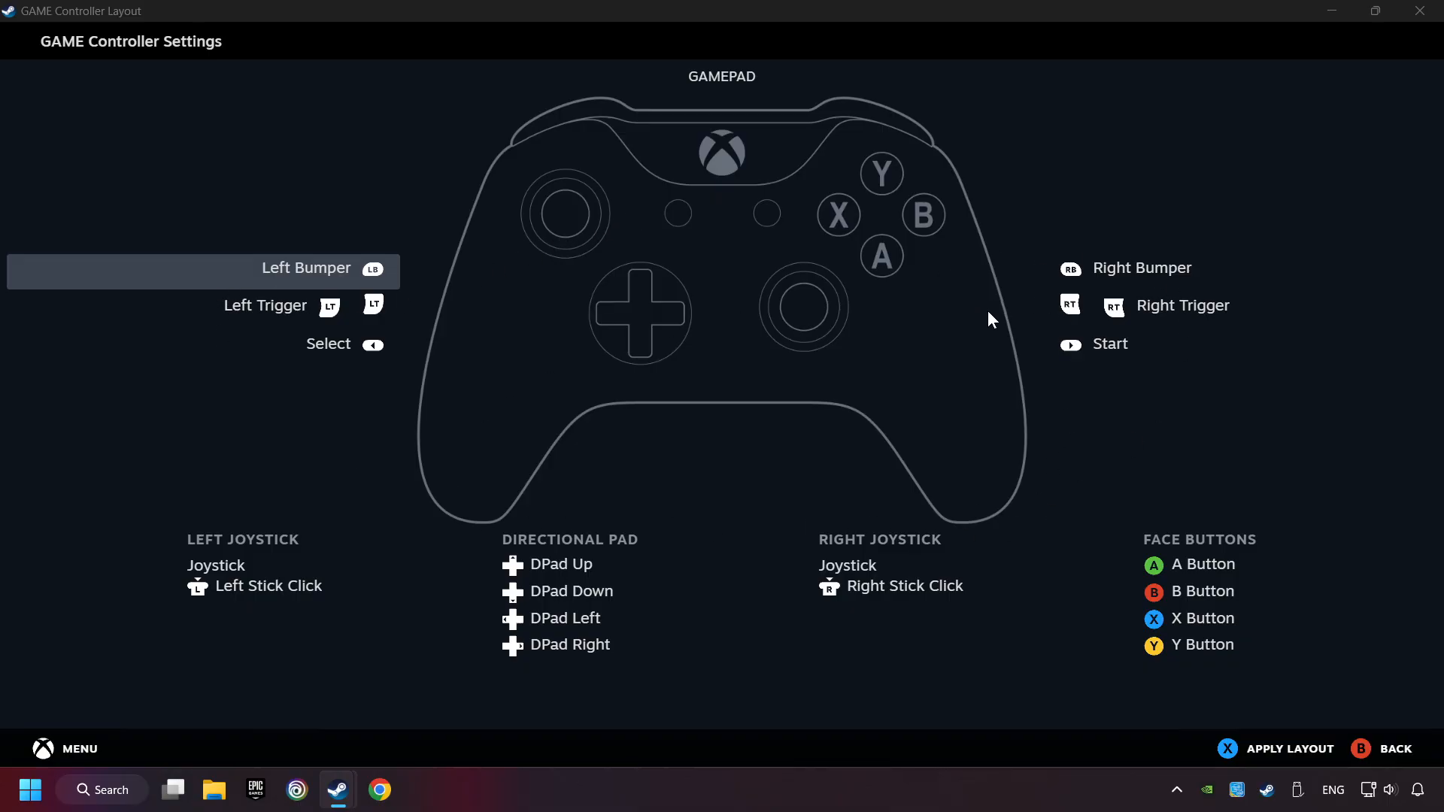
Step: Apply the Gamepad template as GAME's button layout and return to its library page
click(305, 158)
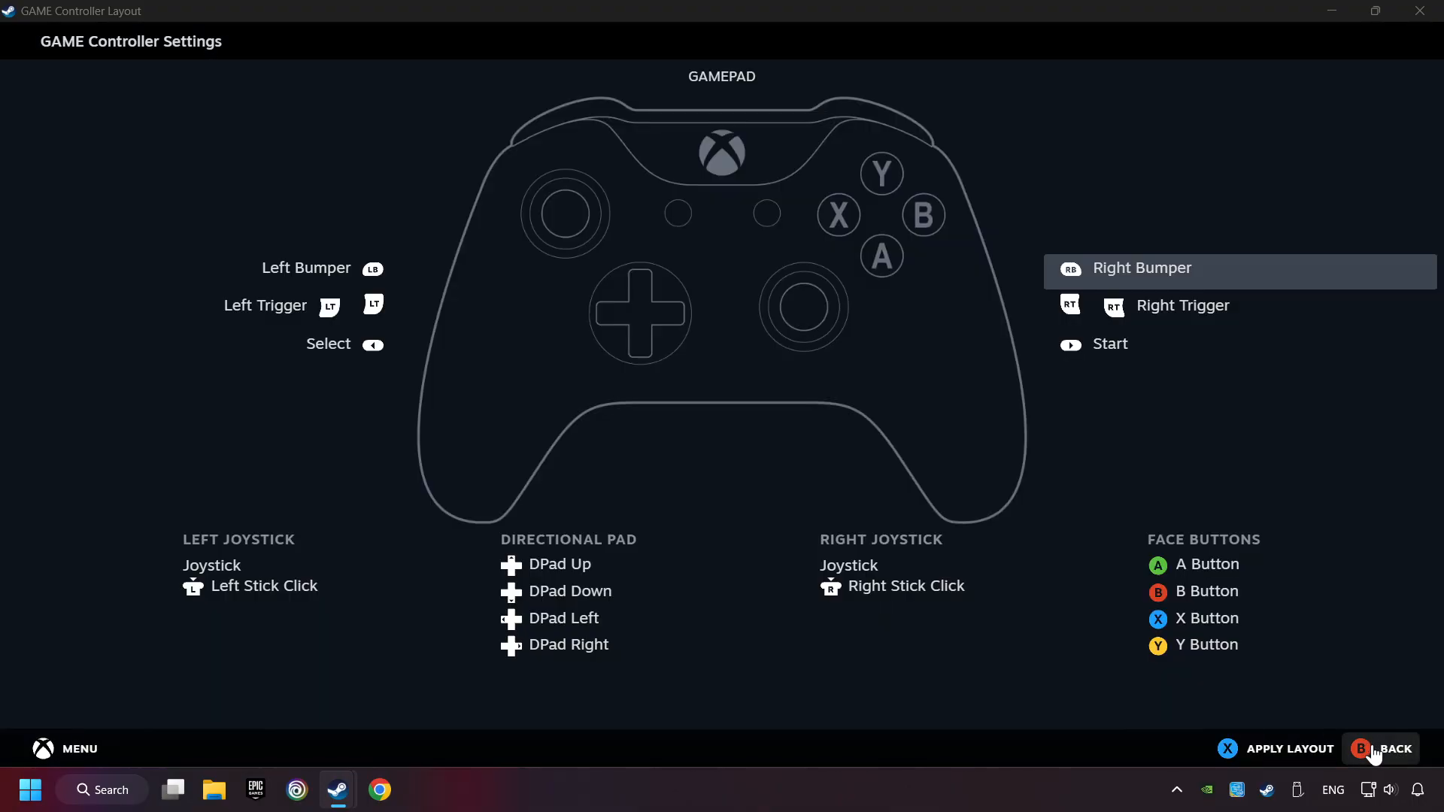
mouse_move(1287, 758)
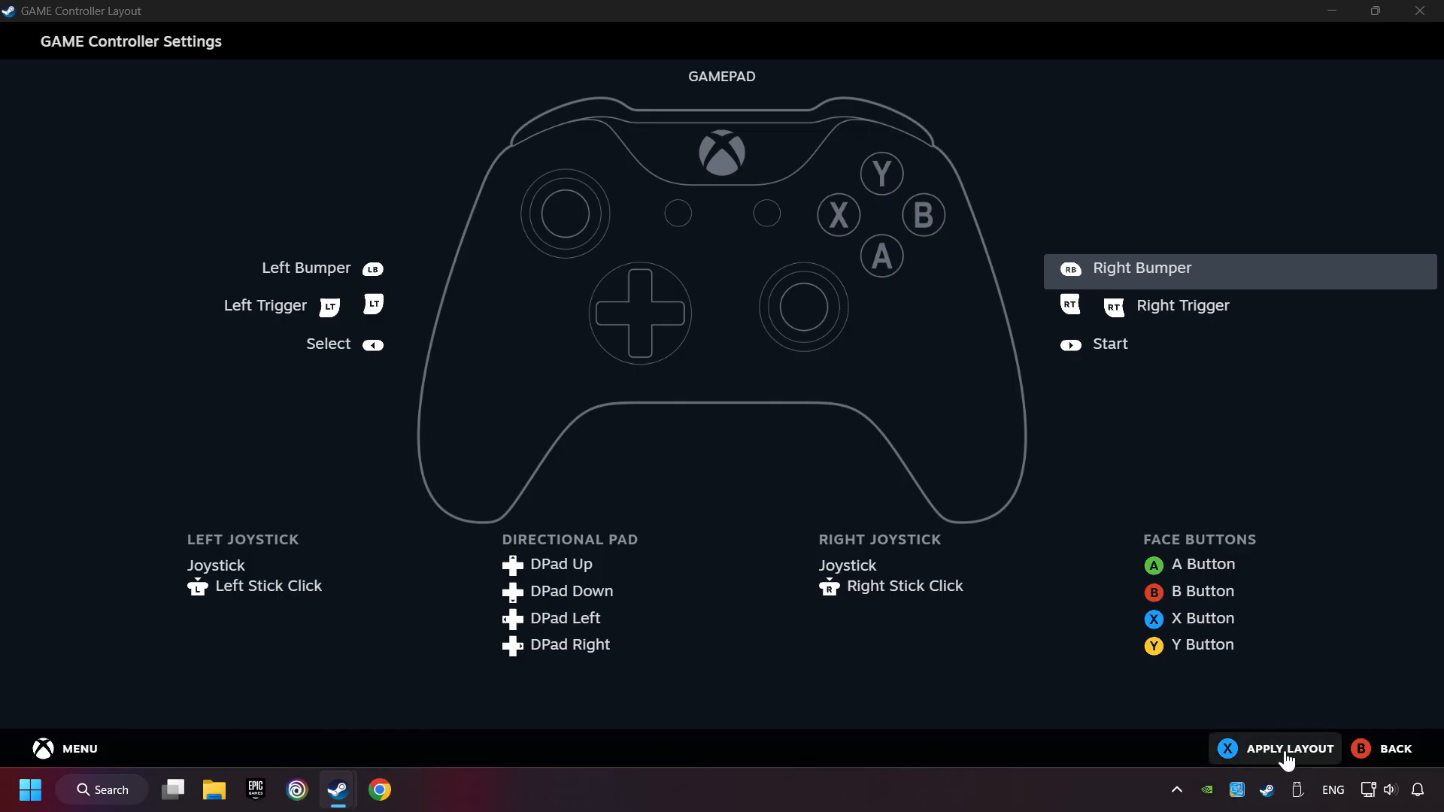
click(1289, 747)
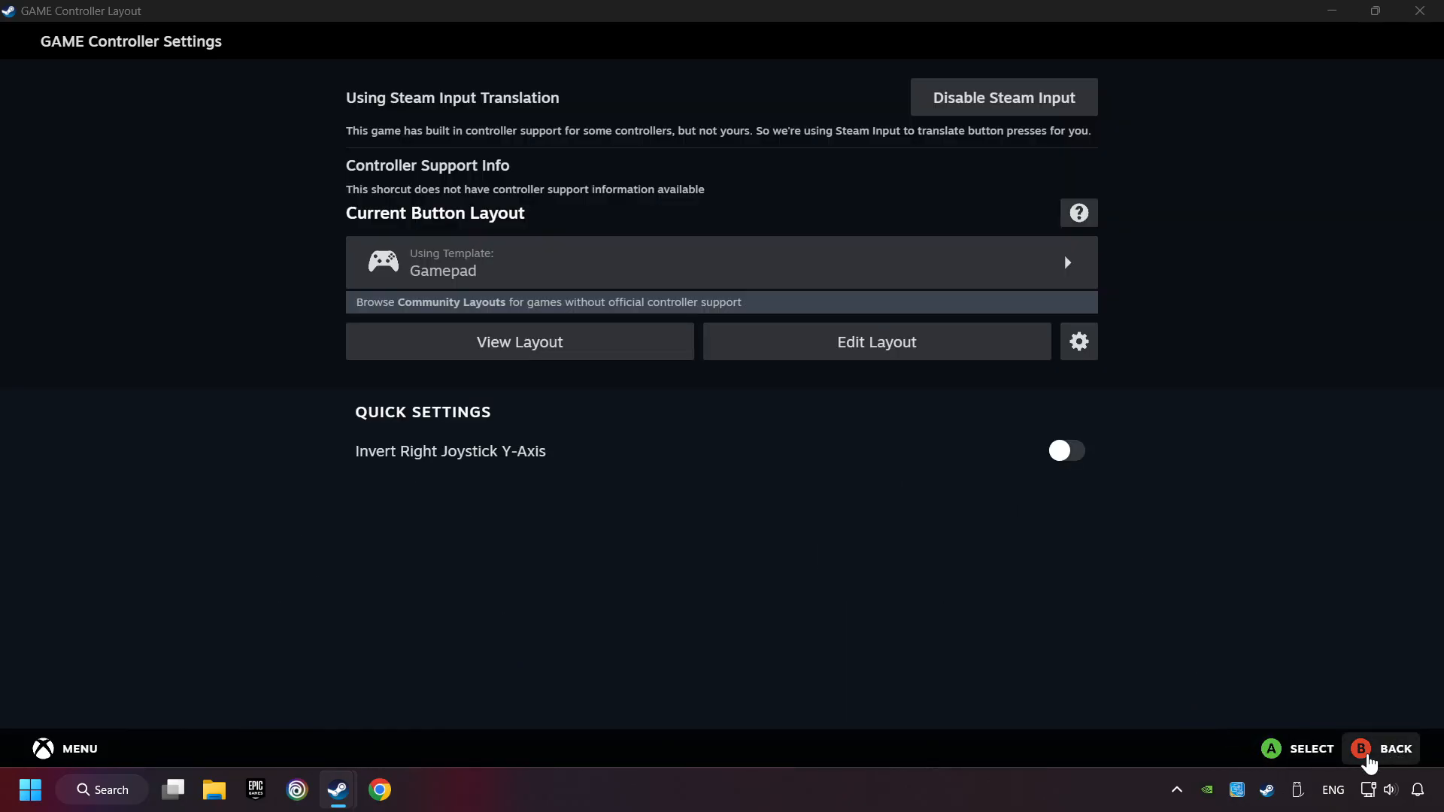
click(1396, 748)
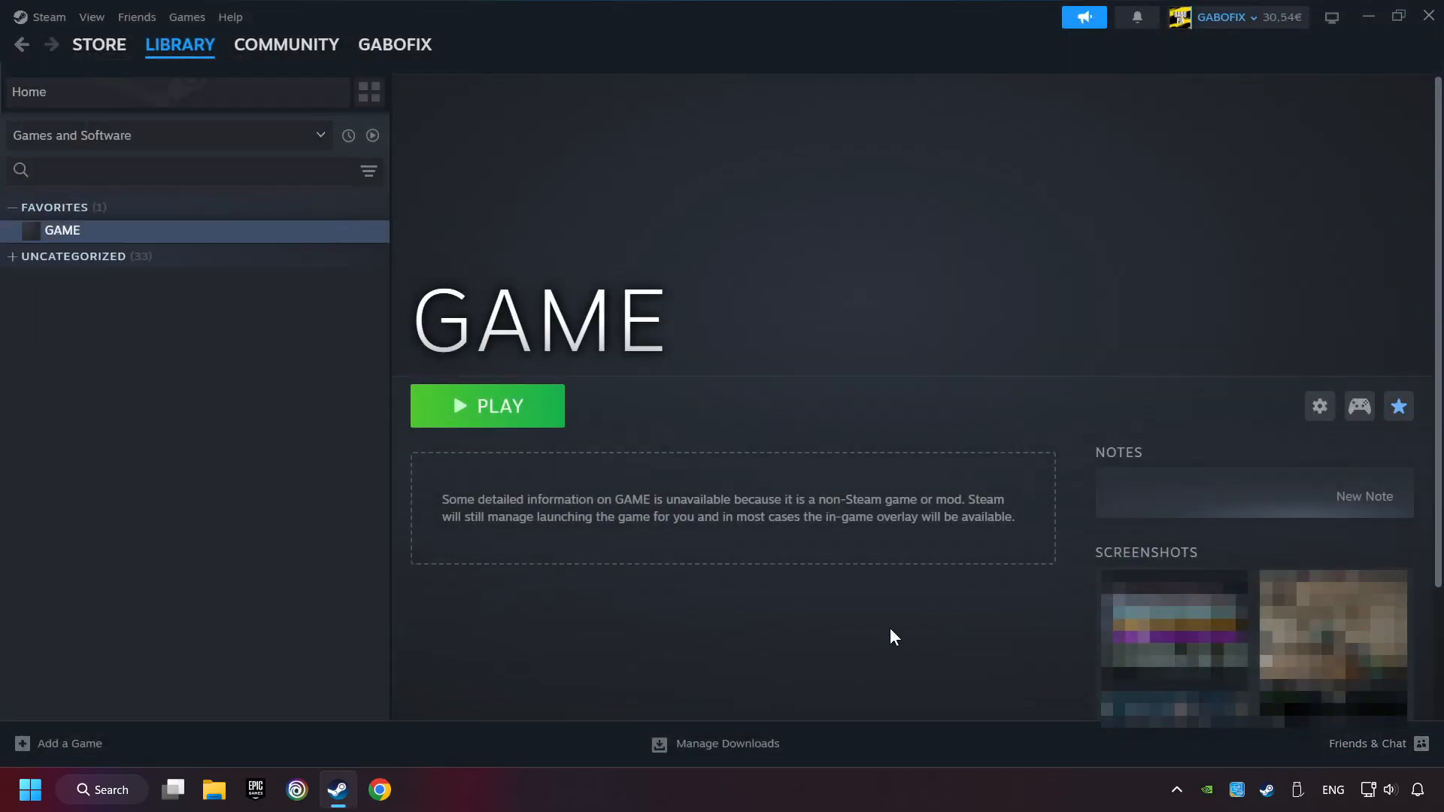